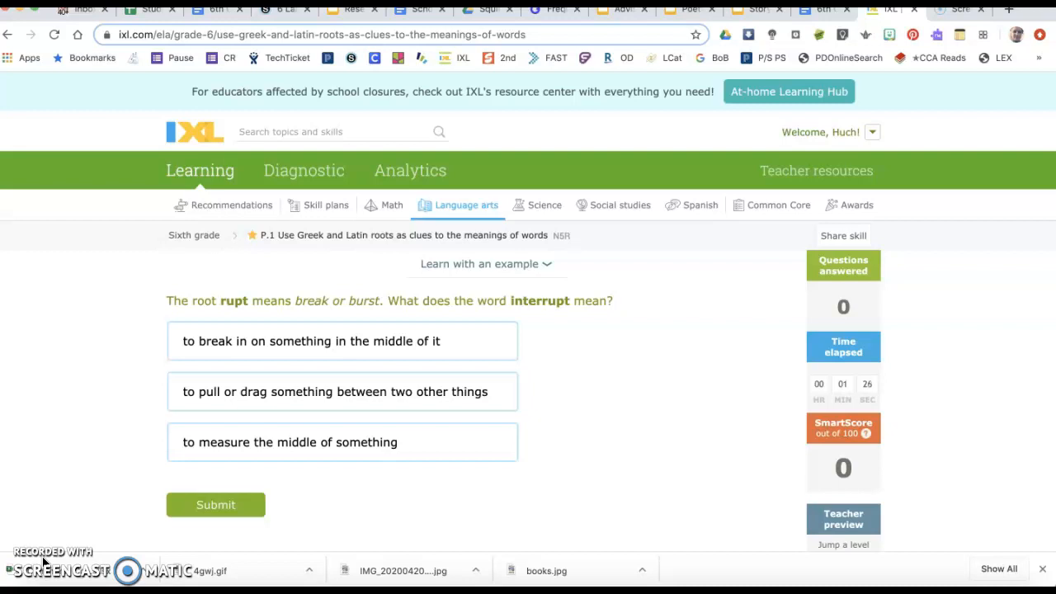
mouse_move(241, 316)
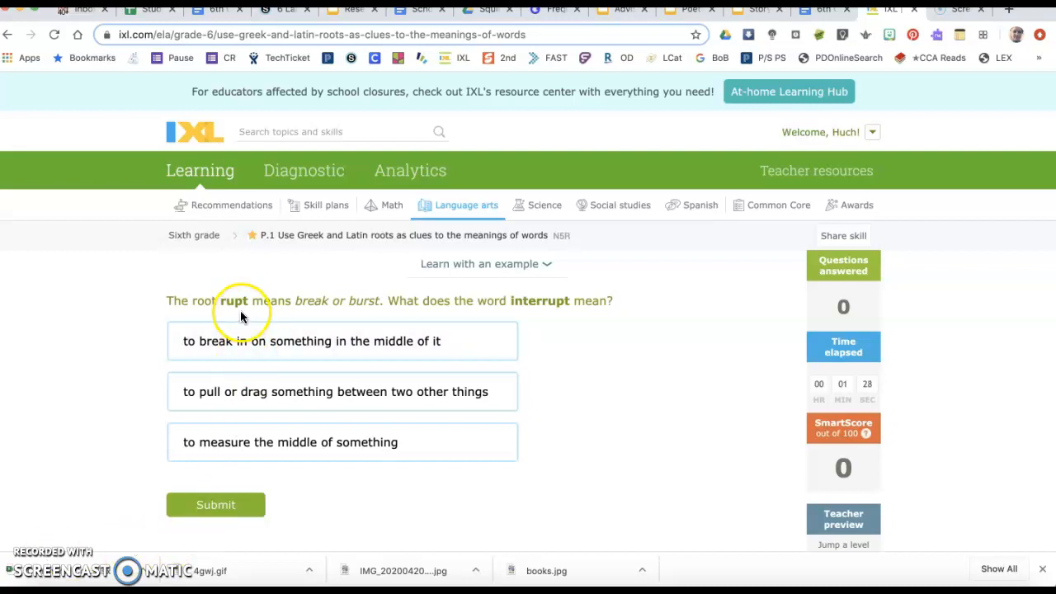
mouse_move(566, 312)
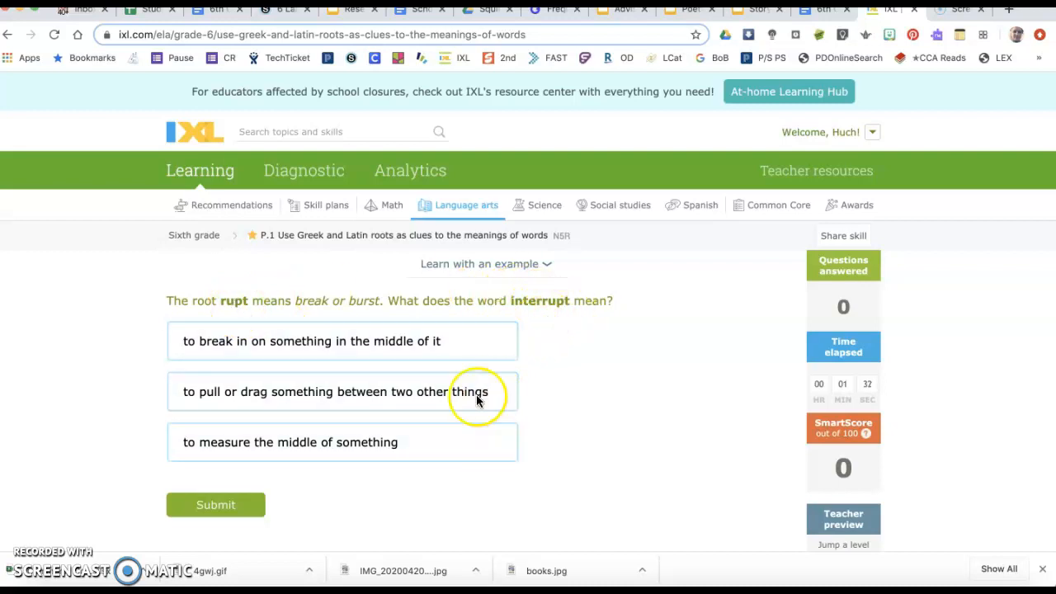
Select 'to break in on something in the middle of it' as interrupt's meaning
click(341, 341)
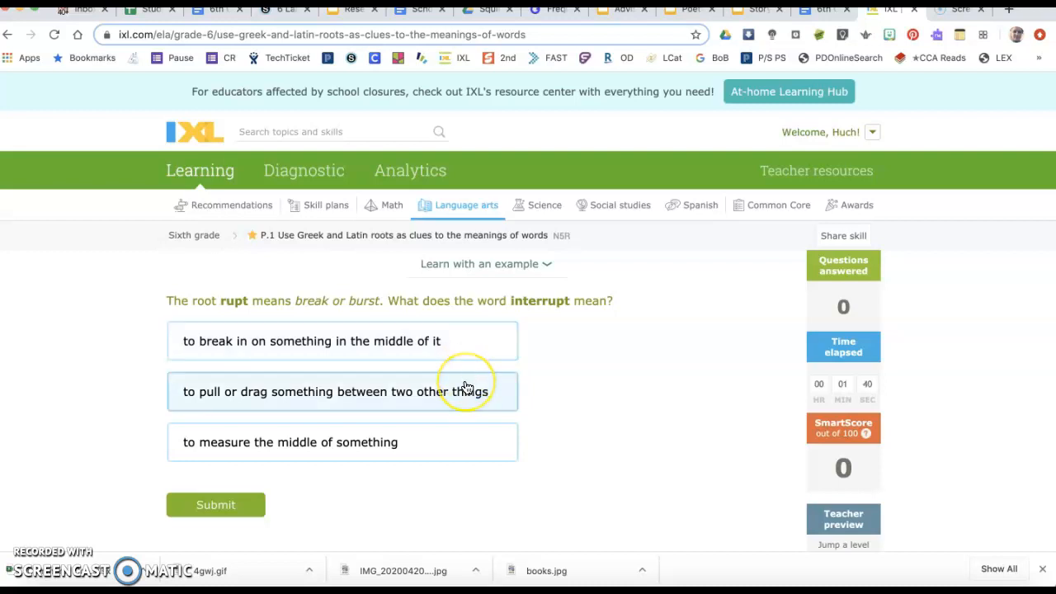
mouse_move(466, 388)
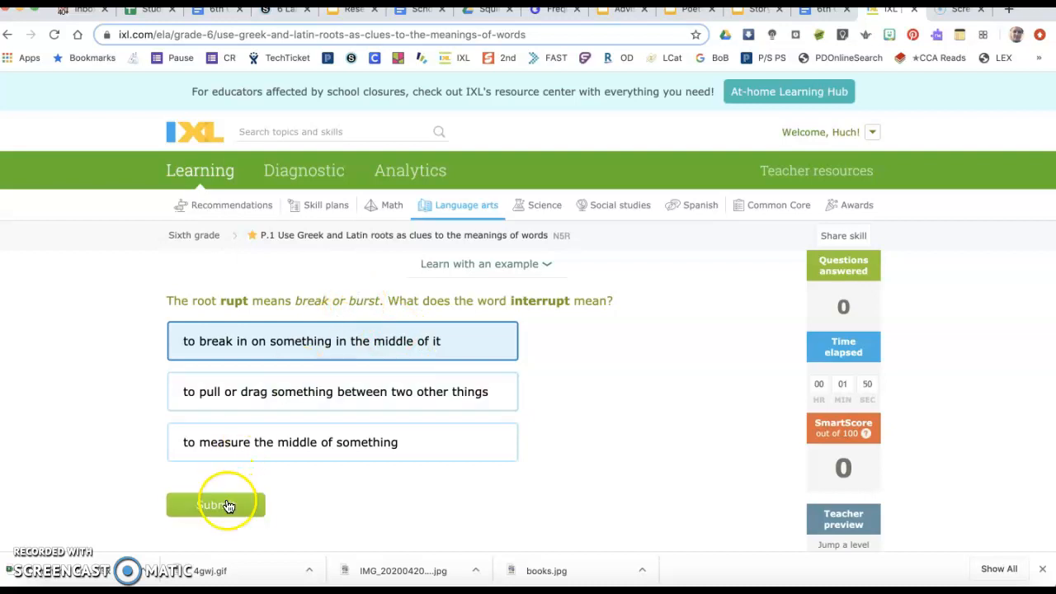
Submit interrupt, answer homo with 'same', and submit the send-something meaning for transmit
click(215, 505)
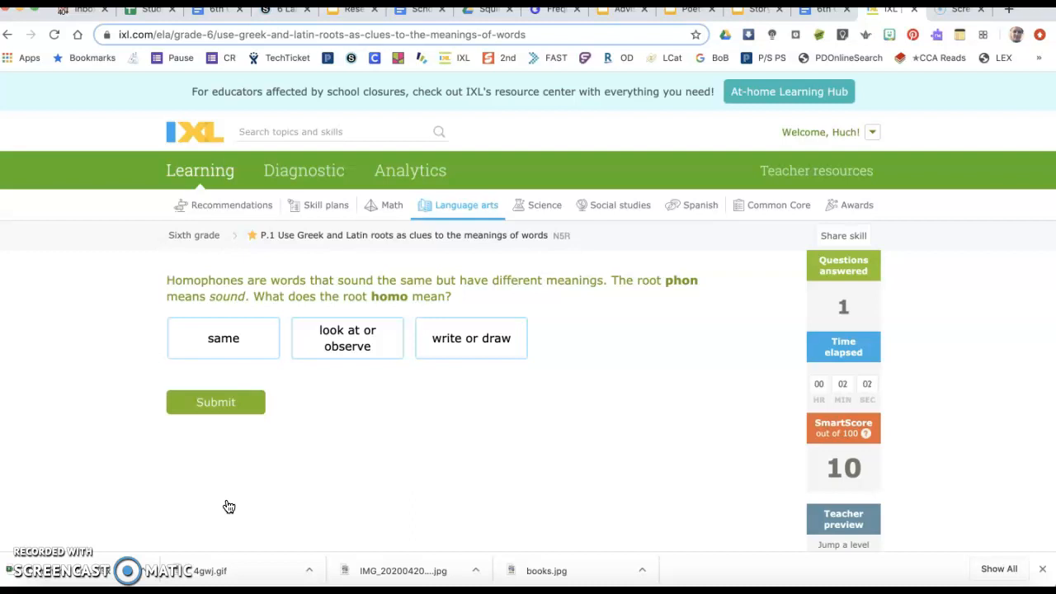
mouse_move(202, 281)
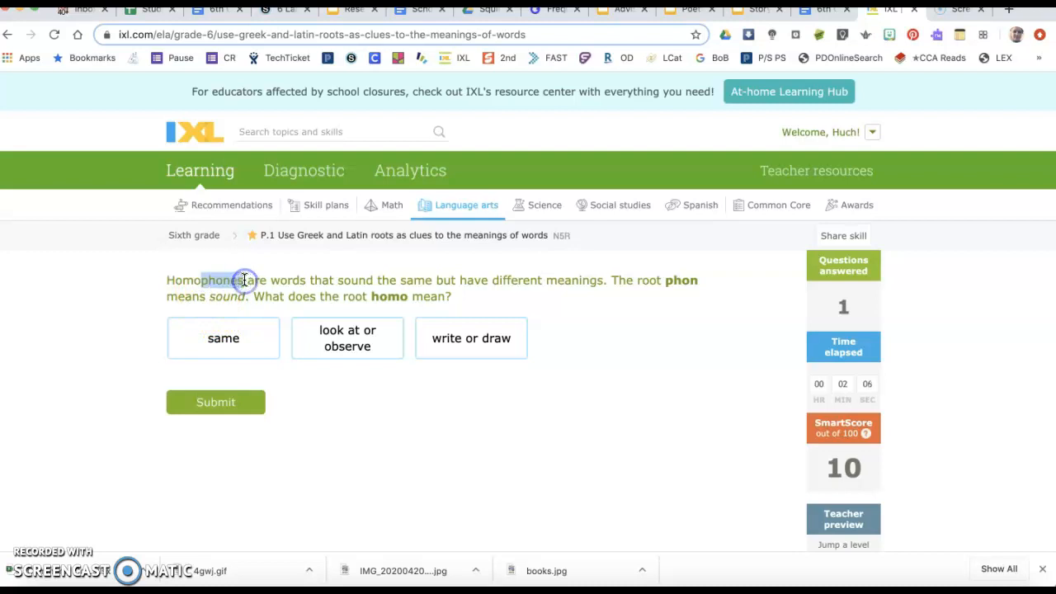
mouse_move(429, 270)
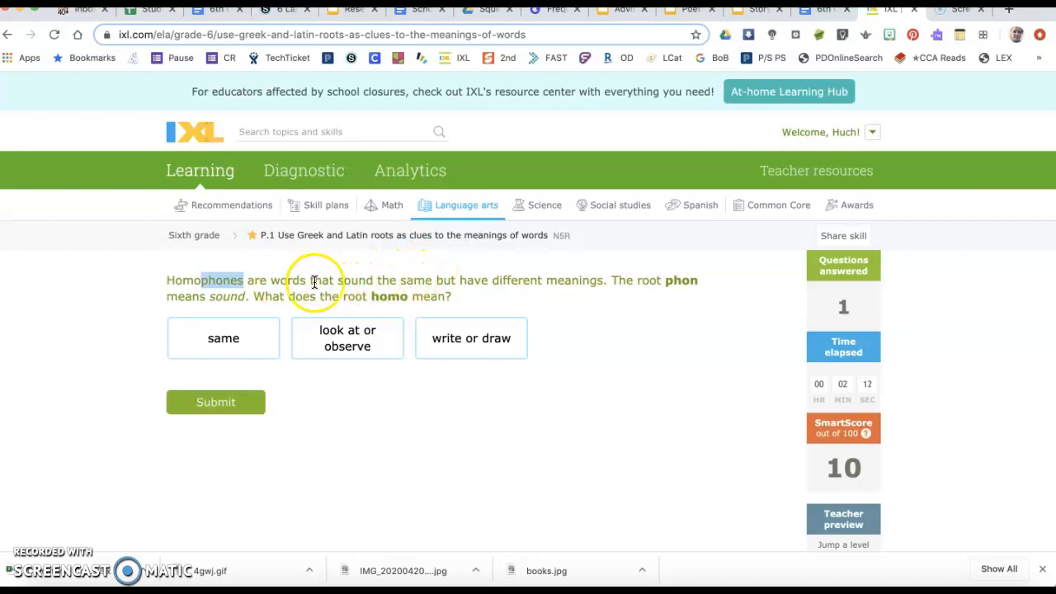
mouse_move(416, 284)
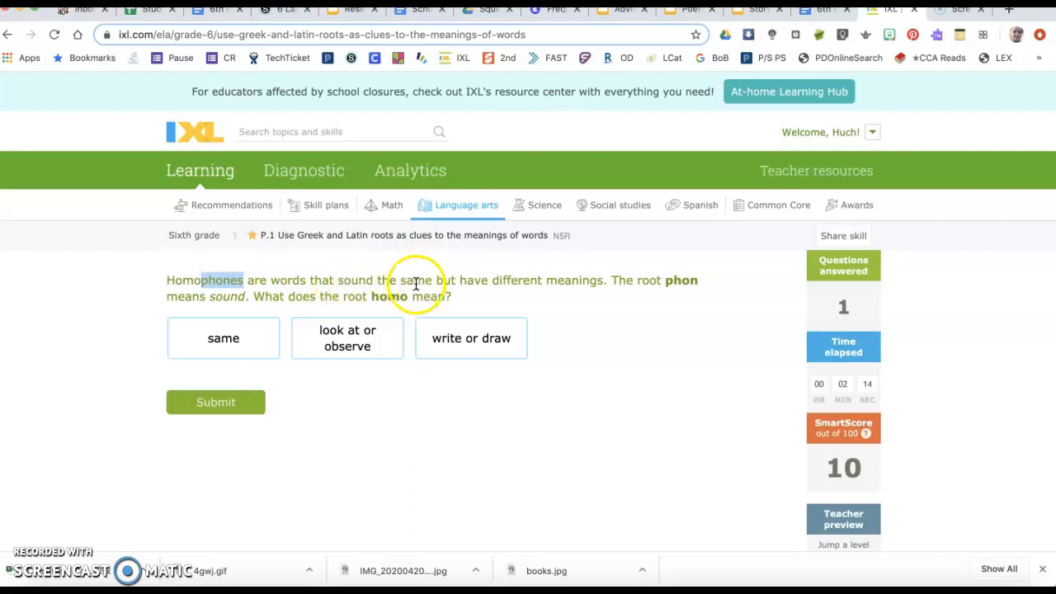
click(223, 338)
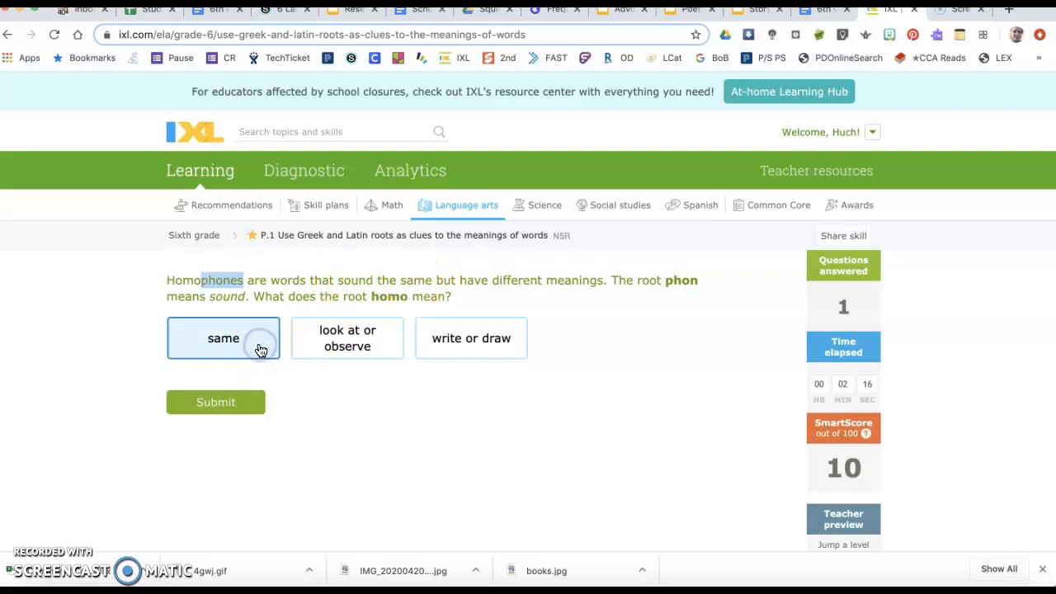
mouse_move(181, 279)
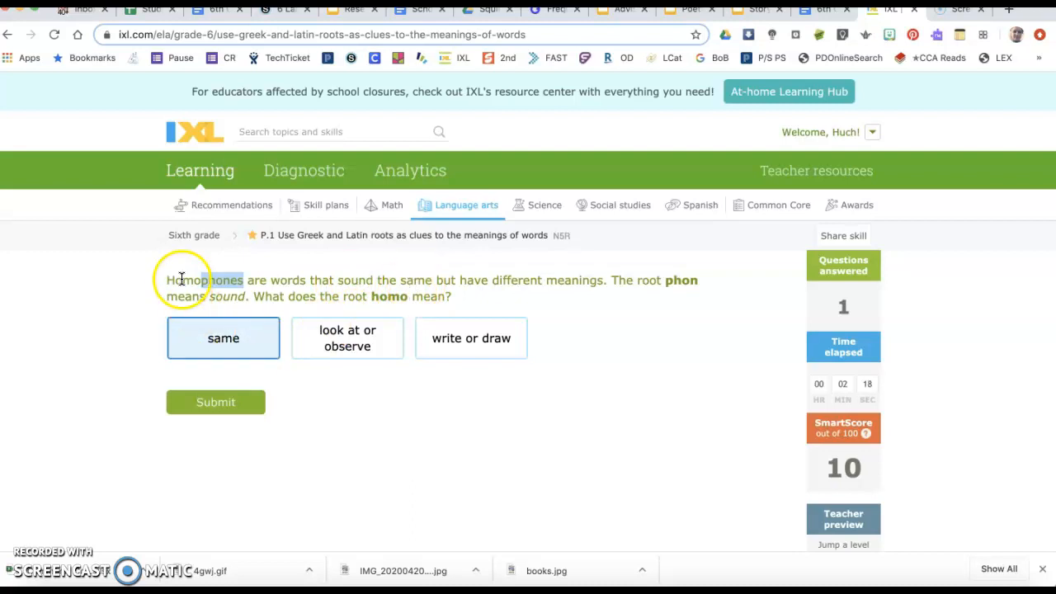
click(215, 402)
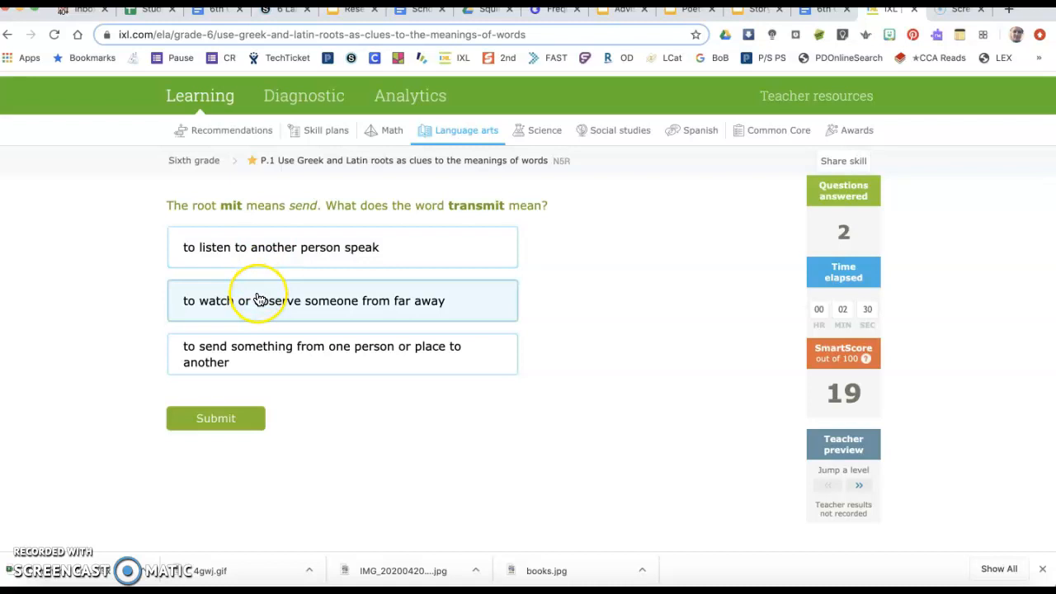
mouse_move(259, 299)
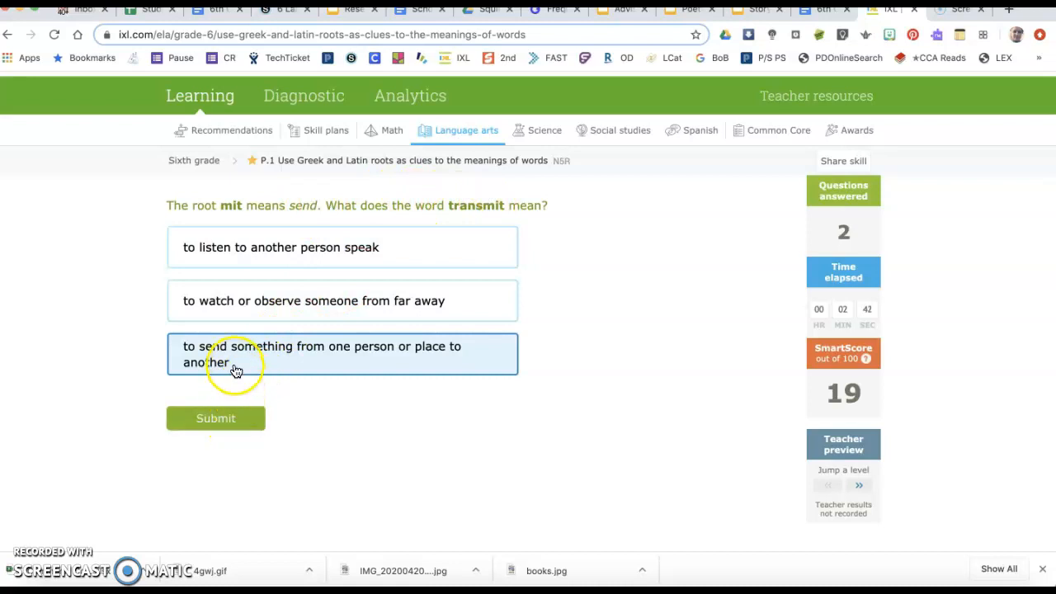
click(216, 418)
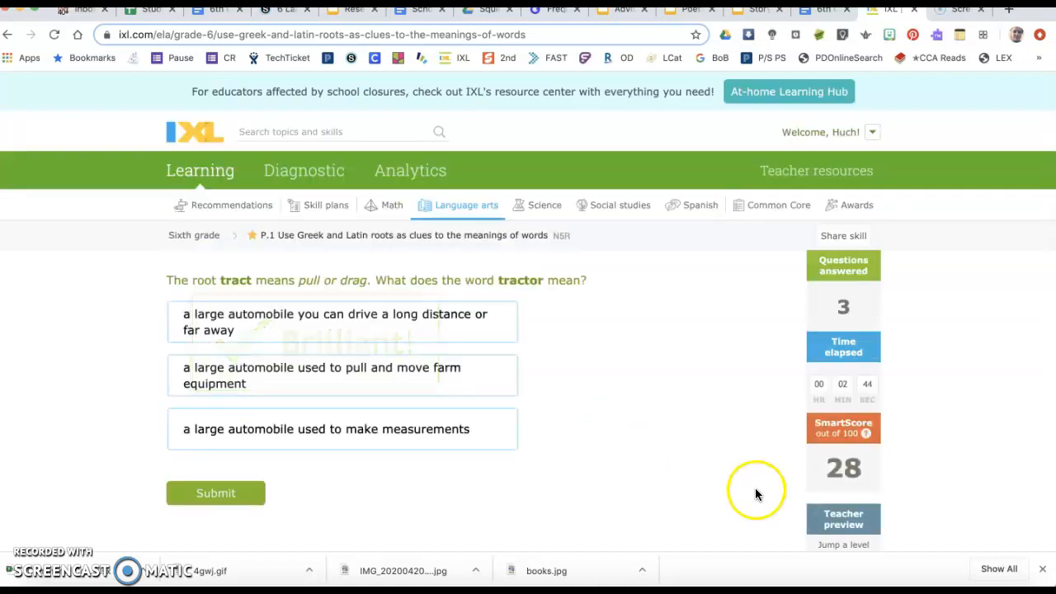
Answer tractor, then submit the moving-shapes toy meaning for kaleidoscope
scroll(down, 3)
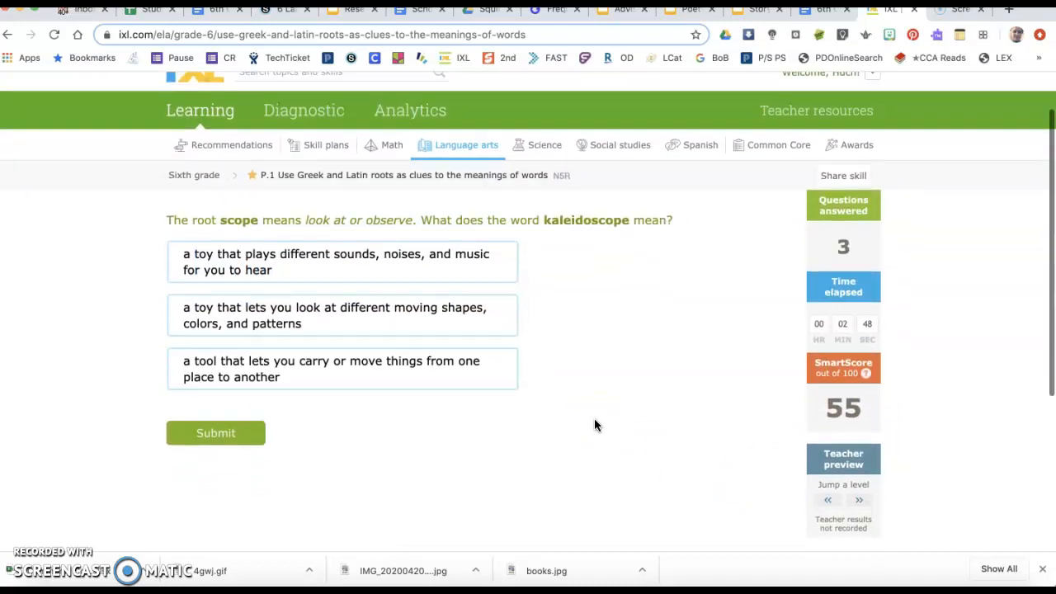
scroll(up, 3)
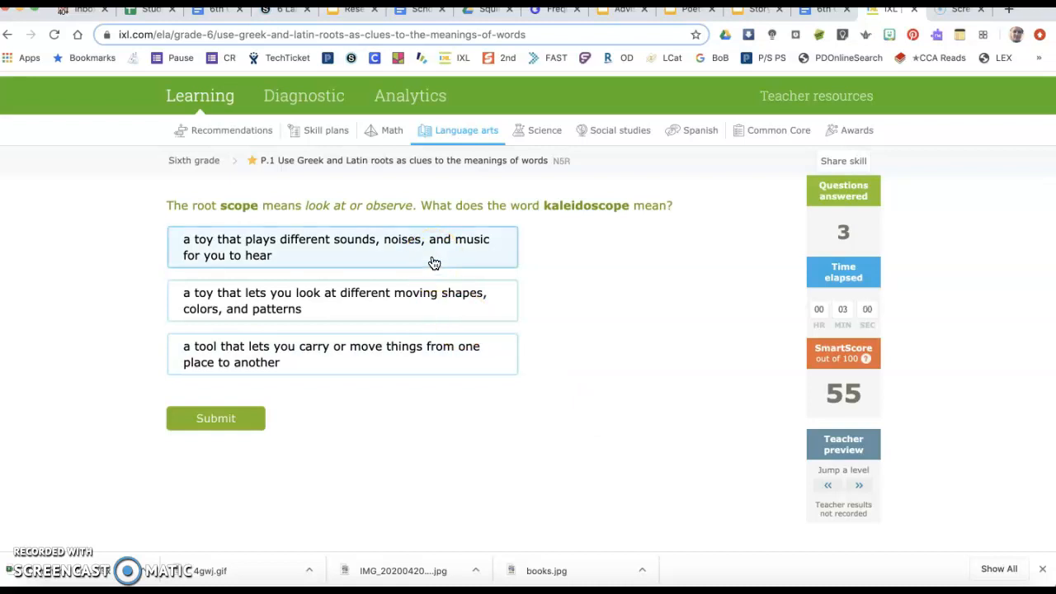
mouse_move(372, 211)
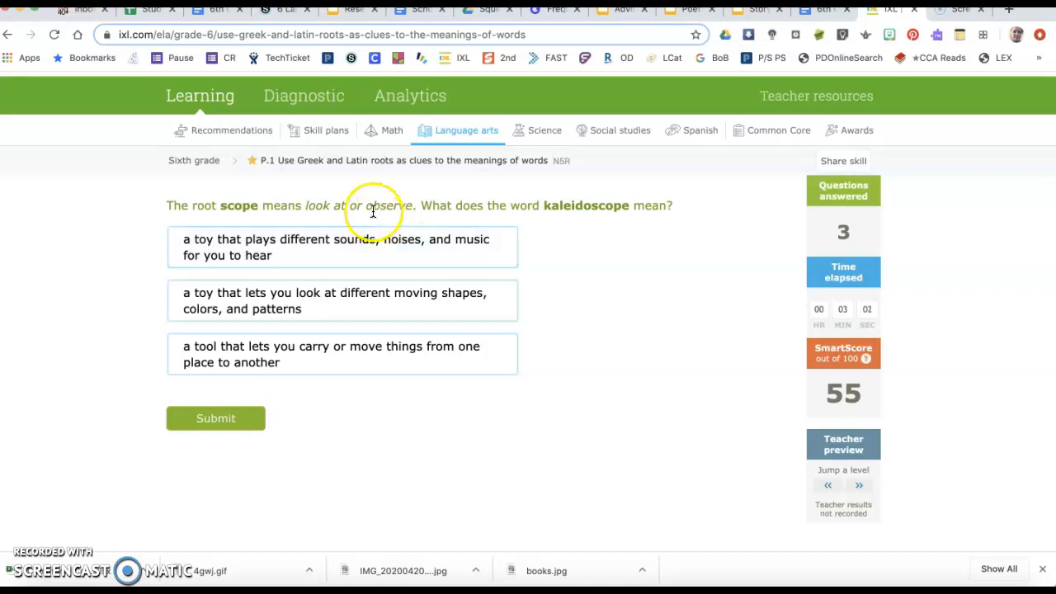
mouse_move(371, 235)
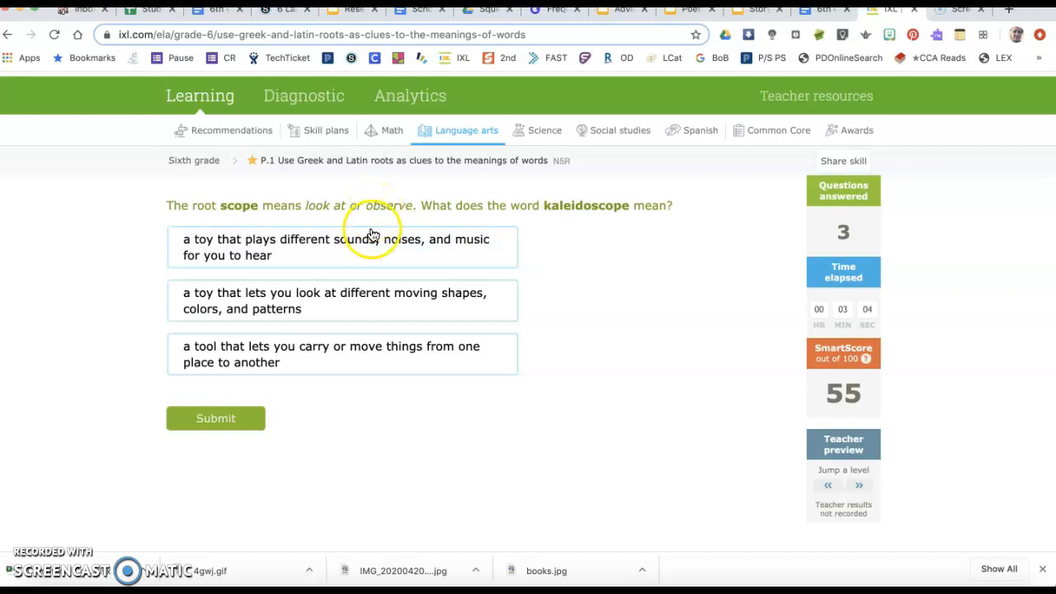
click(342, 300)
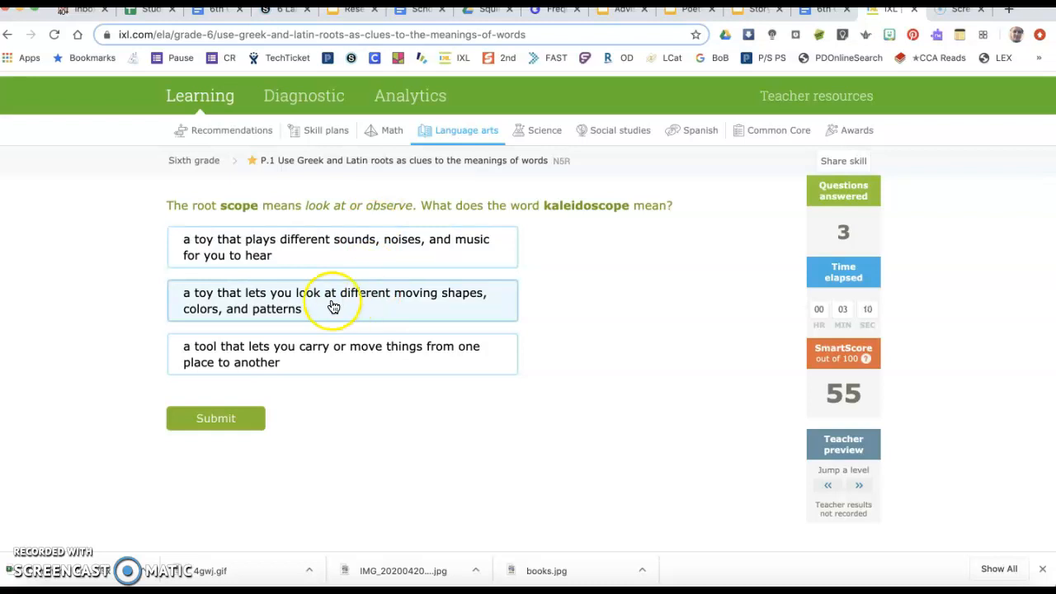
mouse_move(322, 207)
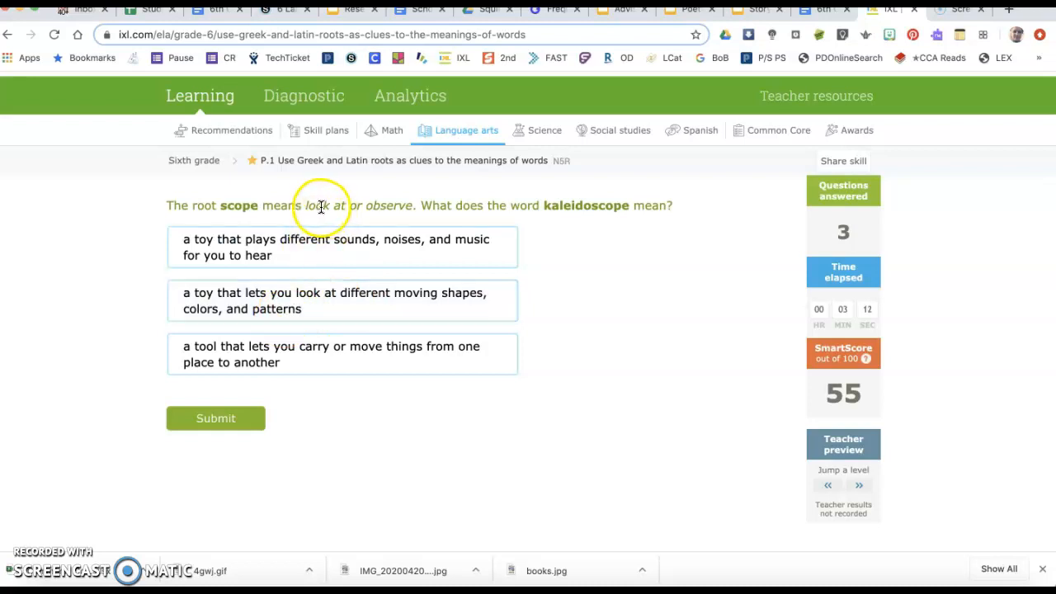
click(341, 299)
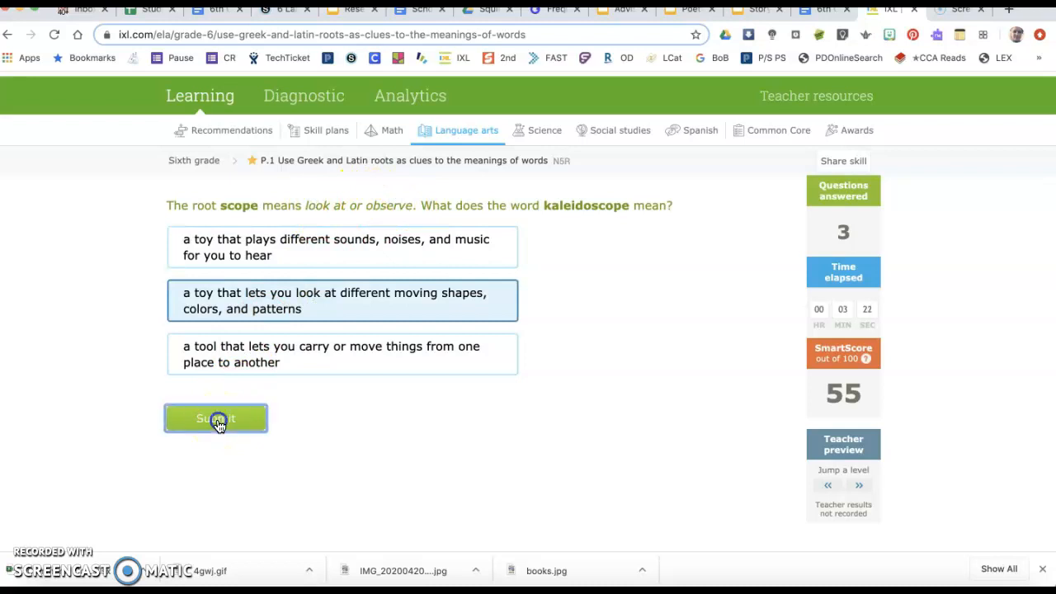
click(216, 418)
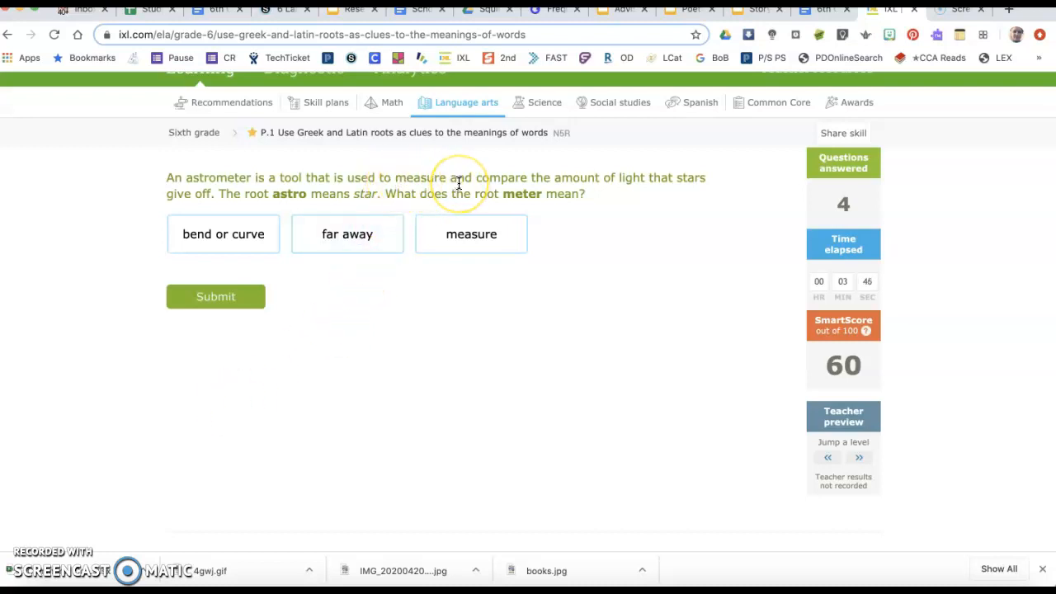
mouse_move(392, 177)
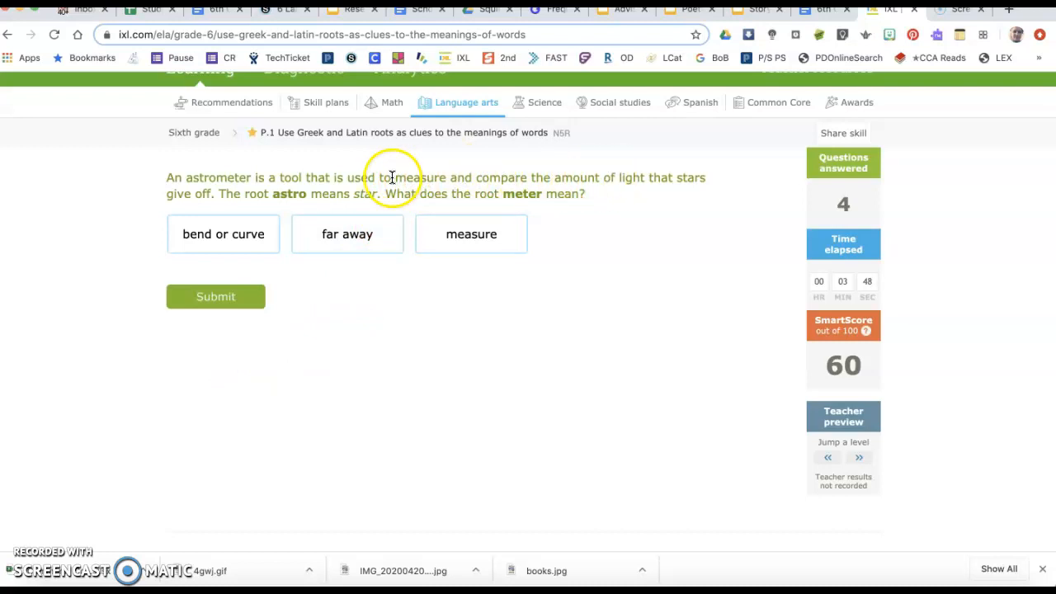
mouse_move(281, 184)
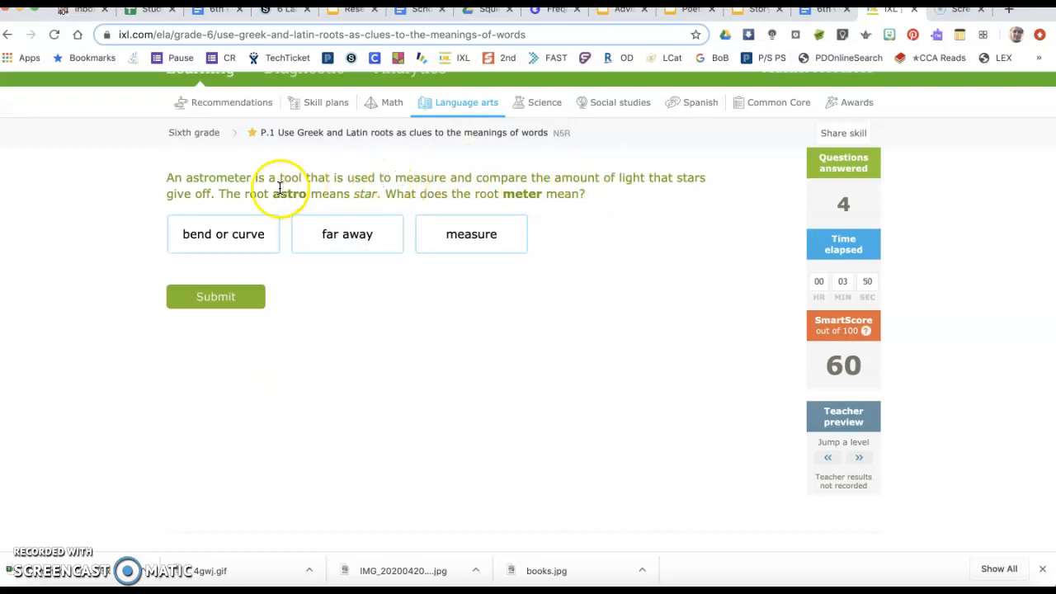
Answer the astrometer question with 'measure' as the meaning of meter
click(222, 233)
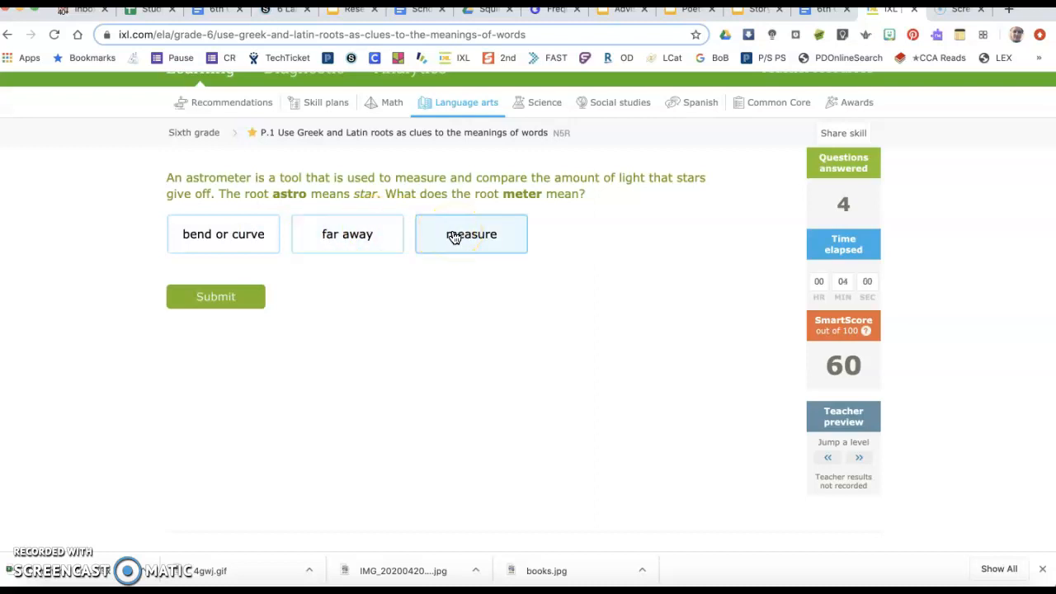
click(215, 296)
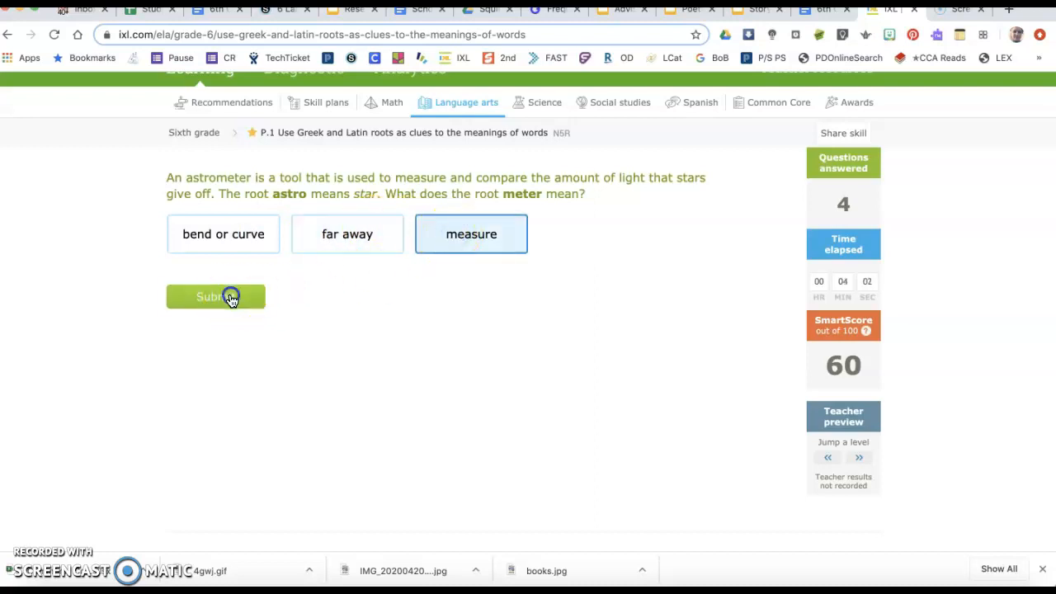
click(215, 296)
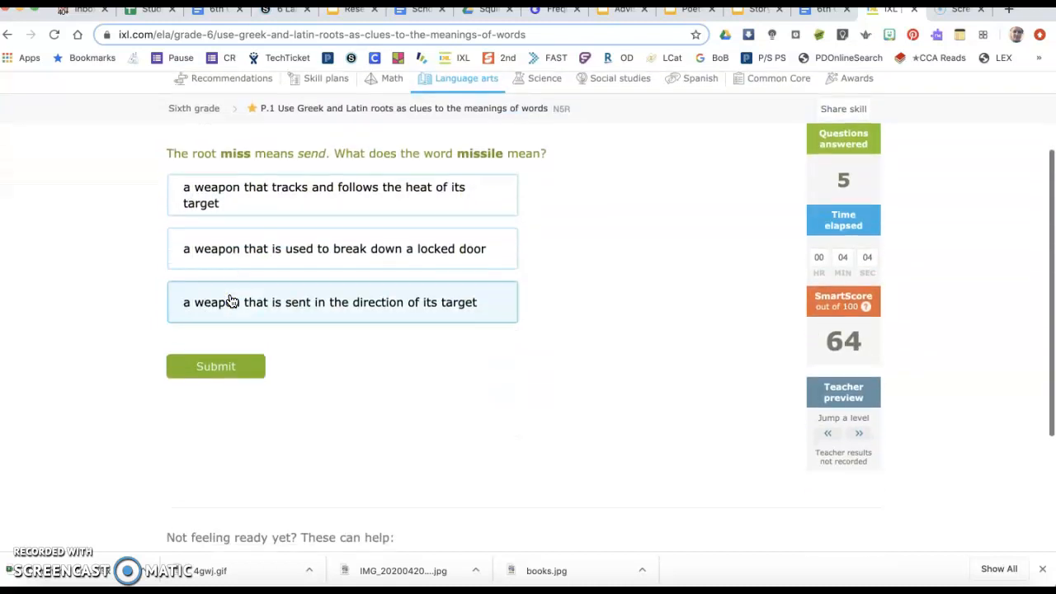
Submit 'sent in the direction of its target' for missile, answer troph, and pick the leave-a-position meaning for vacate
scroll(up, 3)
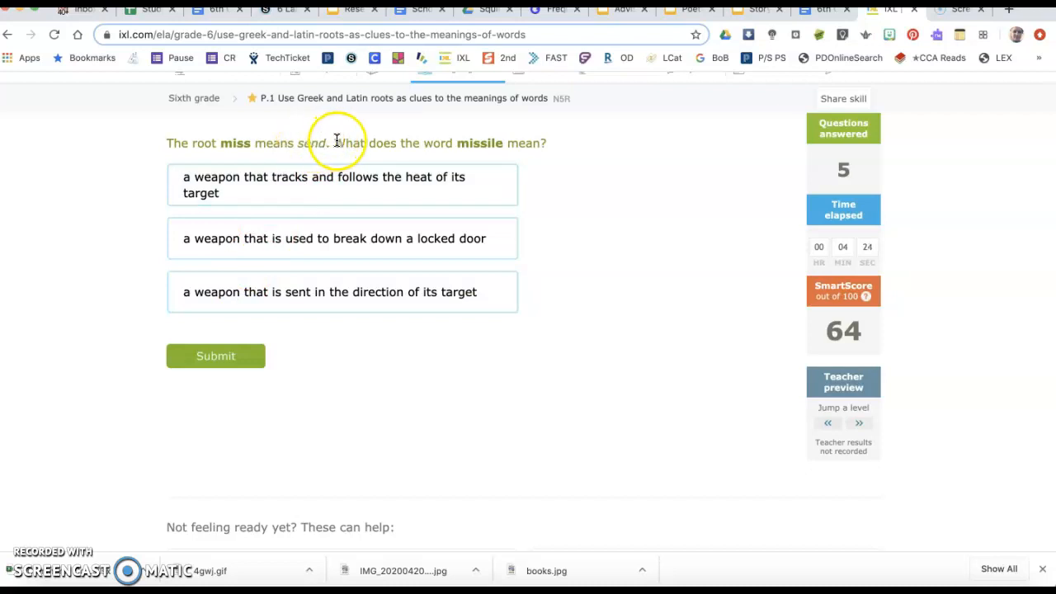
mouse_move(495, 142)
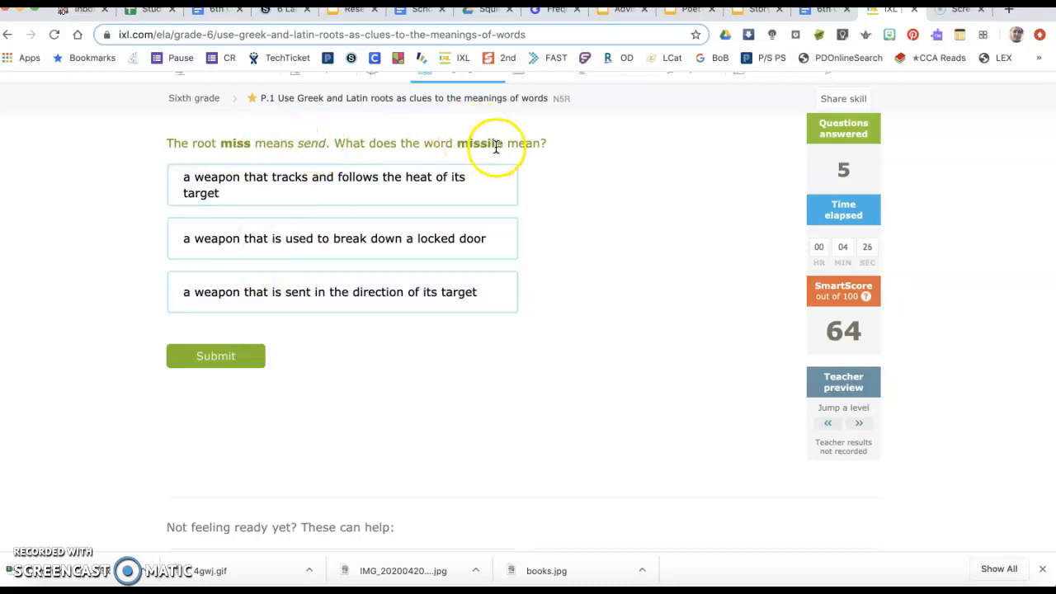
click(376, 291)
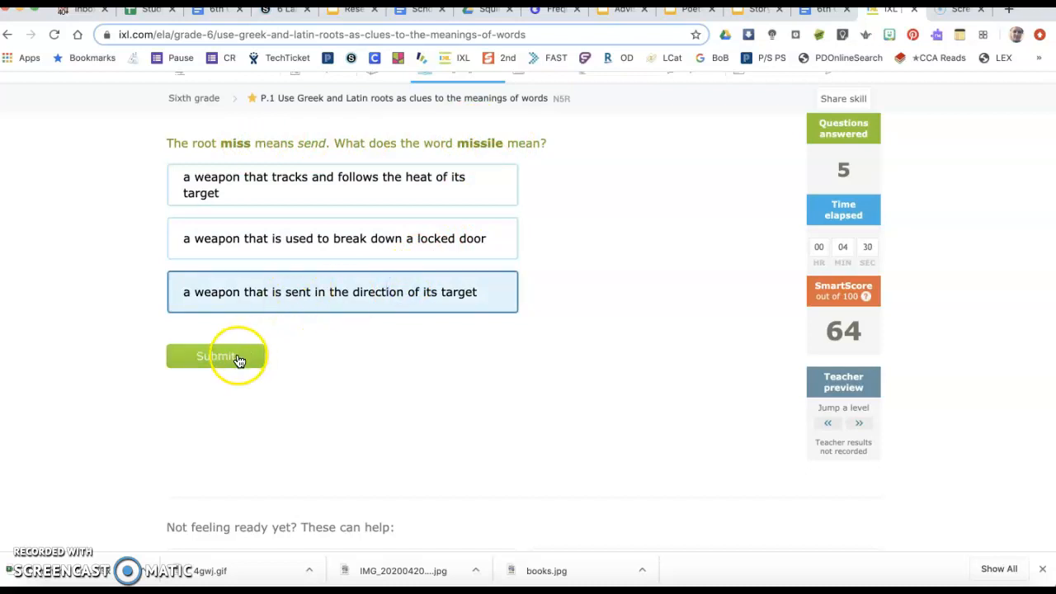
click(216, 356)
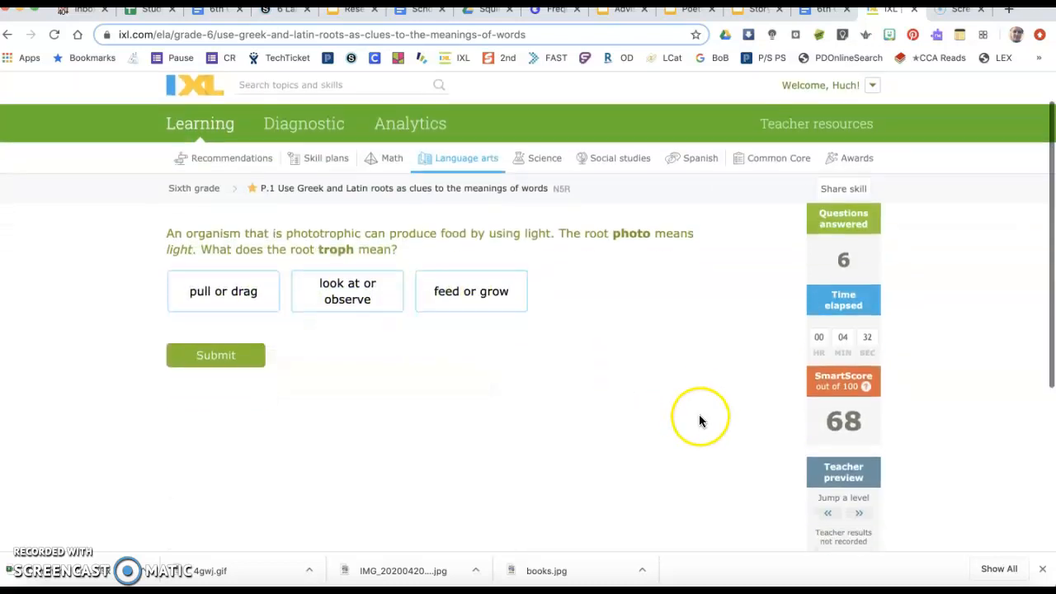
click(216, 355)
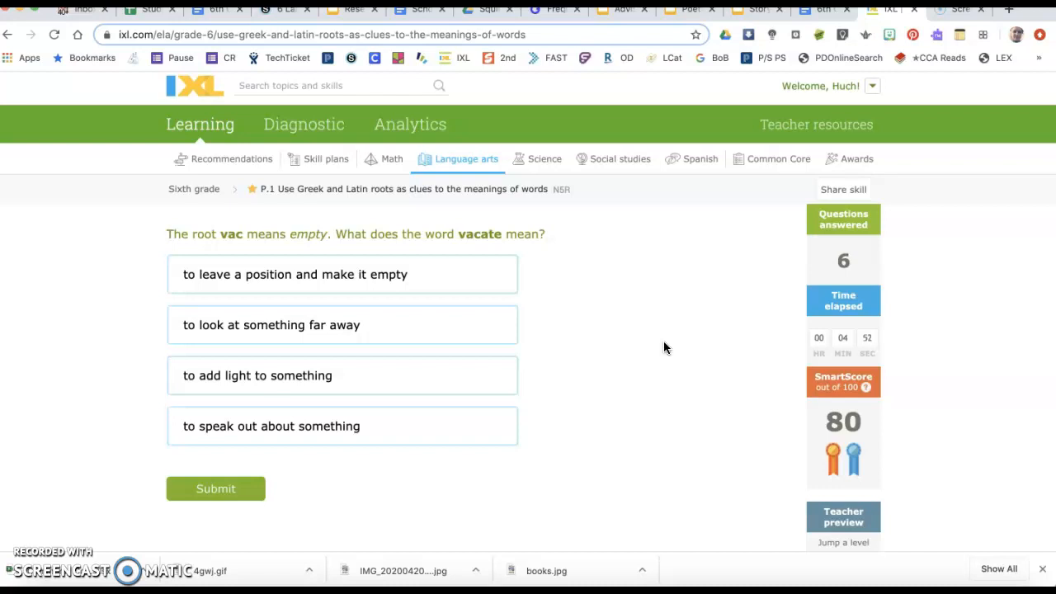
click(343, 274)
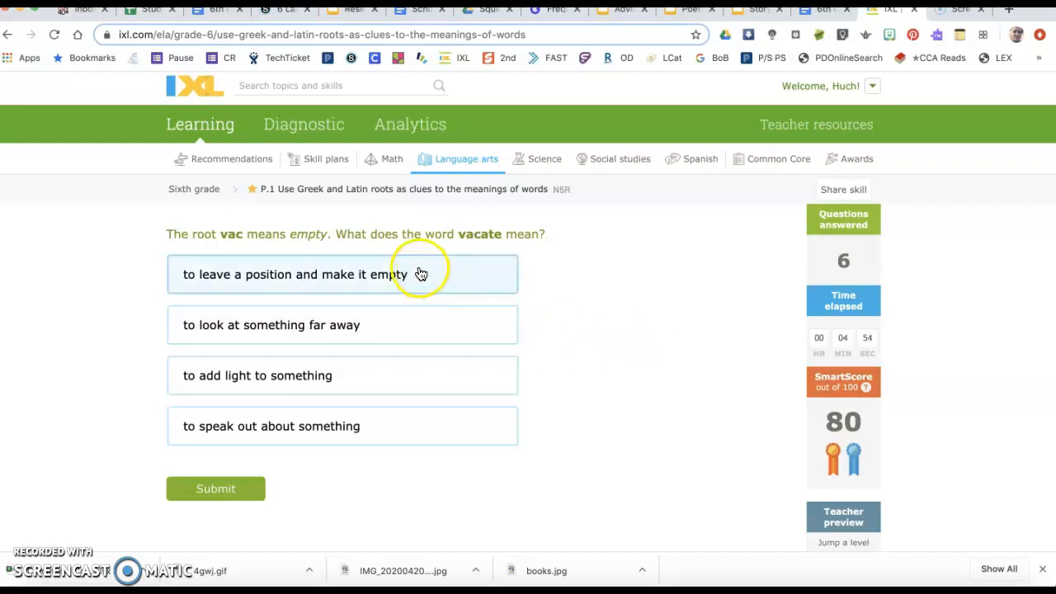
mouse_move(355, 274)
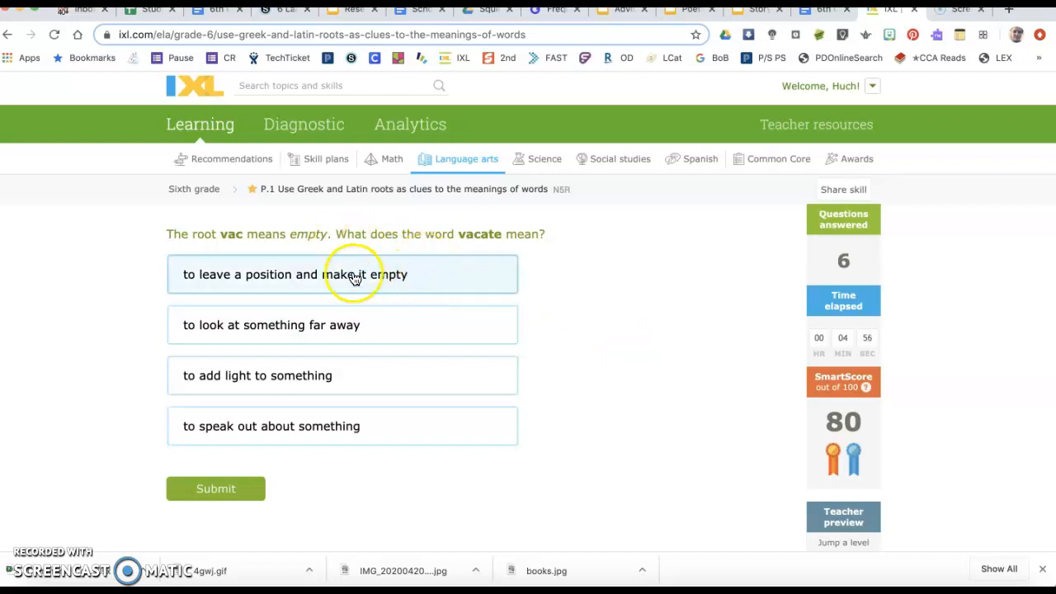
mouse_move(382, 274)
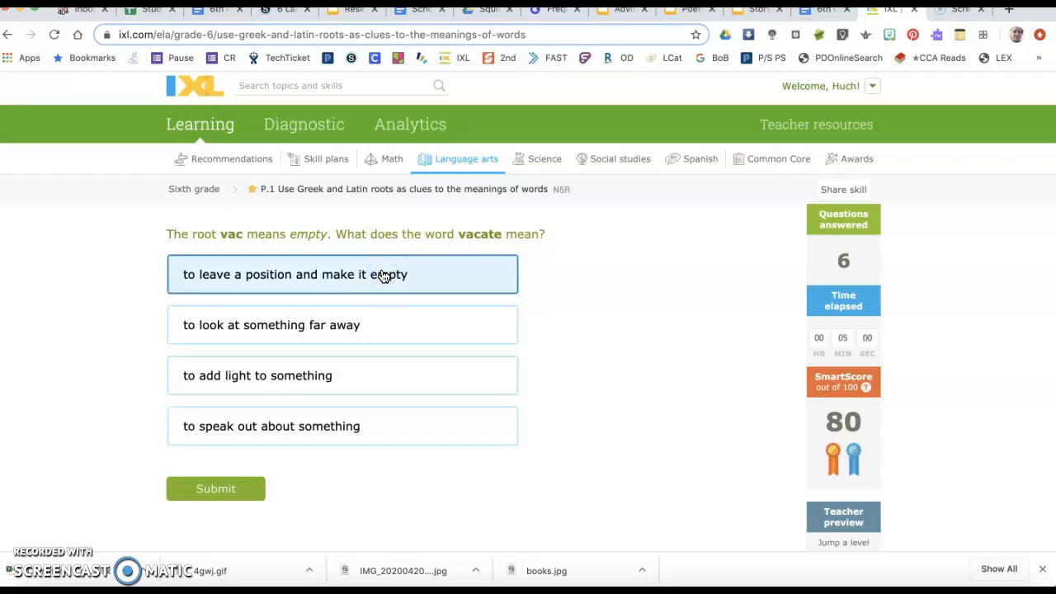
mouse_move(219, 235)
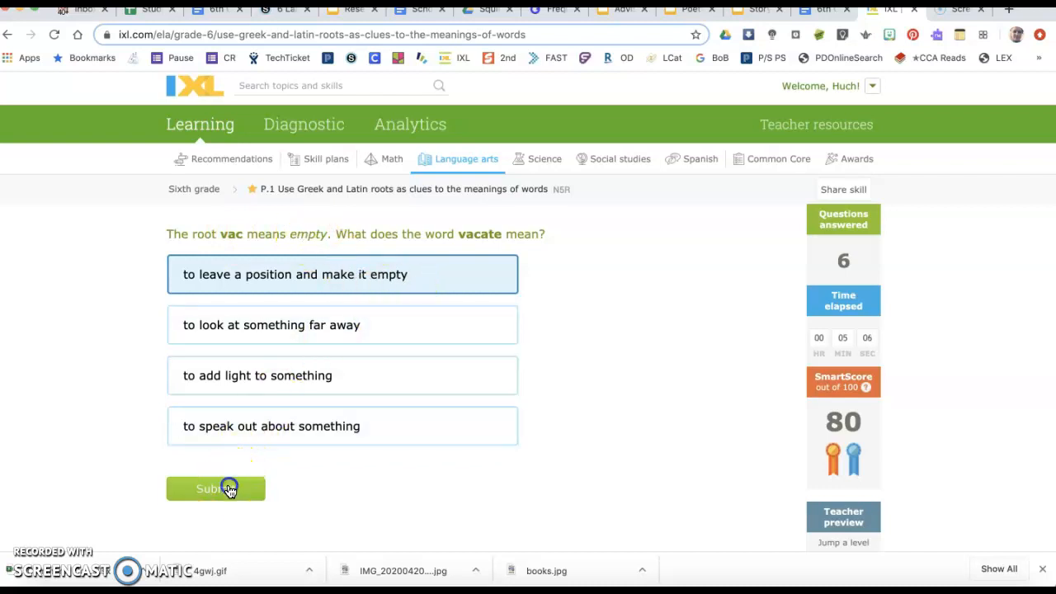
Submit the vacate answer and the 'by using water' answer for hydroelectric
click(216, 489)
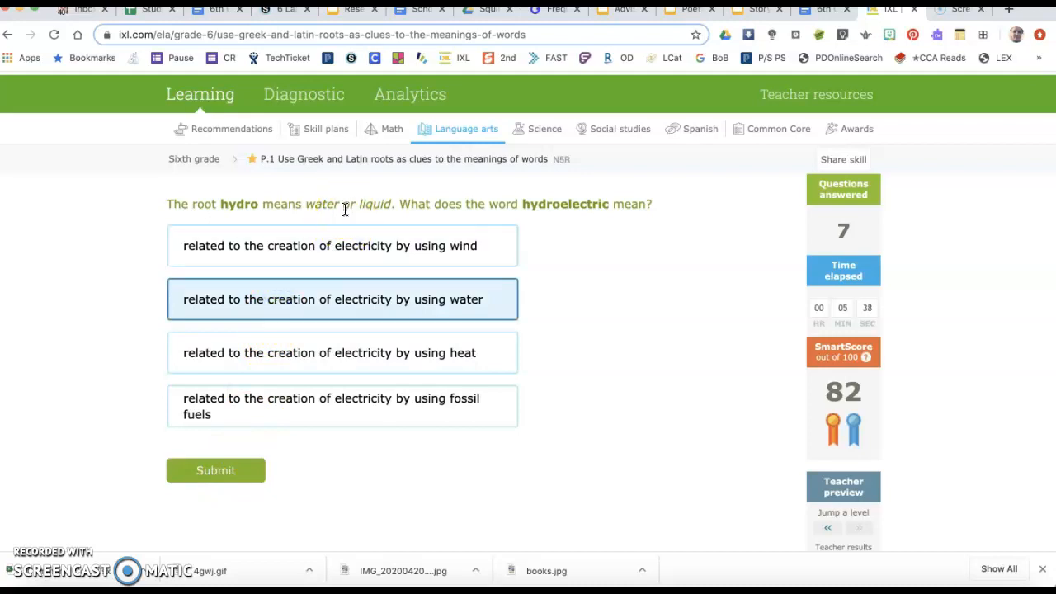
mouse_move(321, 320)
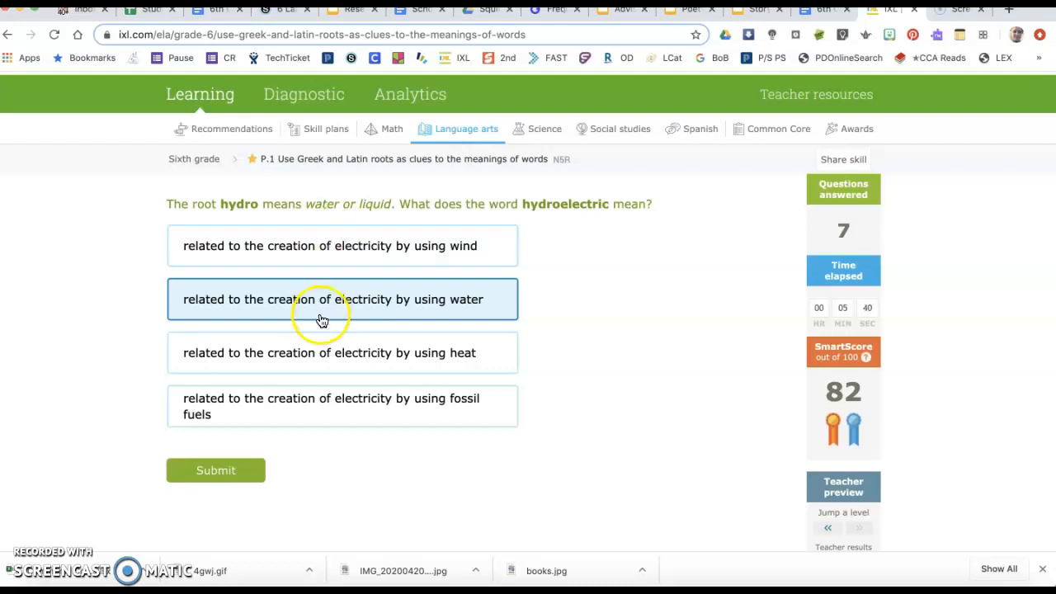
mouse_move(304, 311)
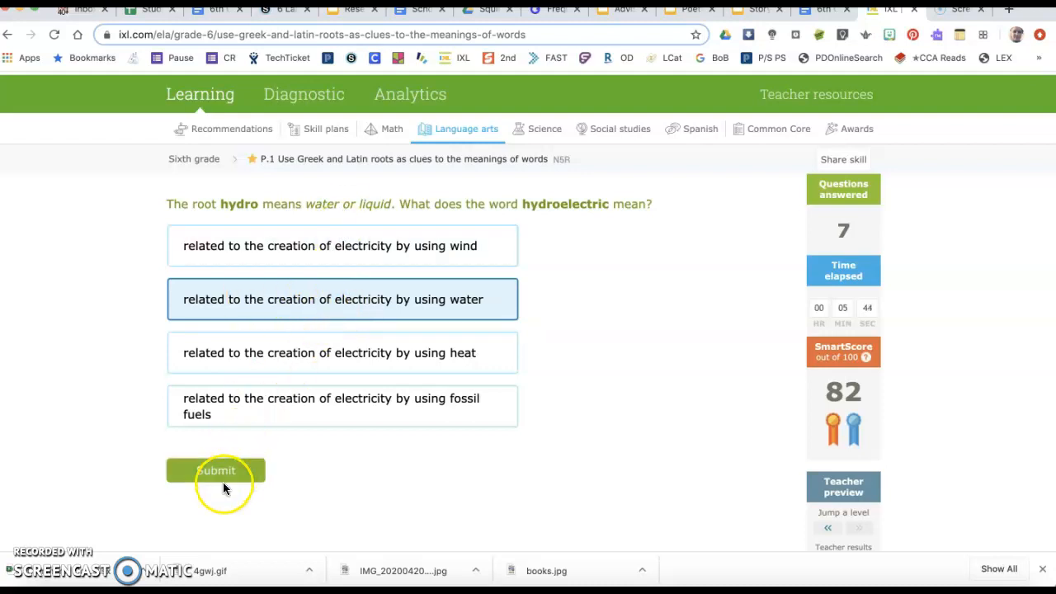
click(215, 470)
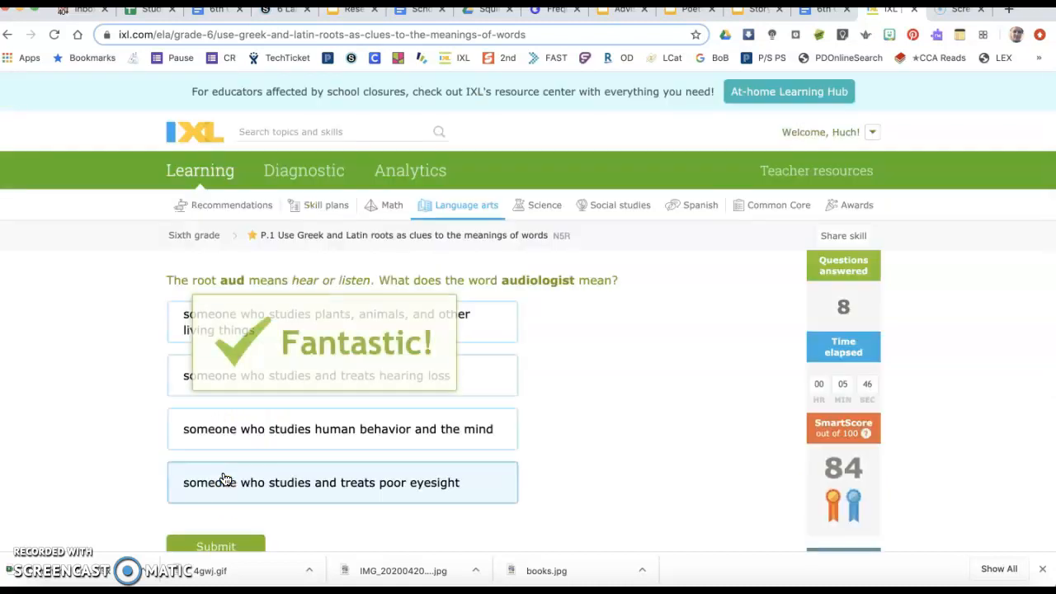
scroll(down, 3)
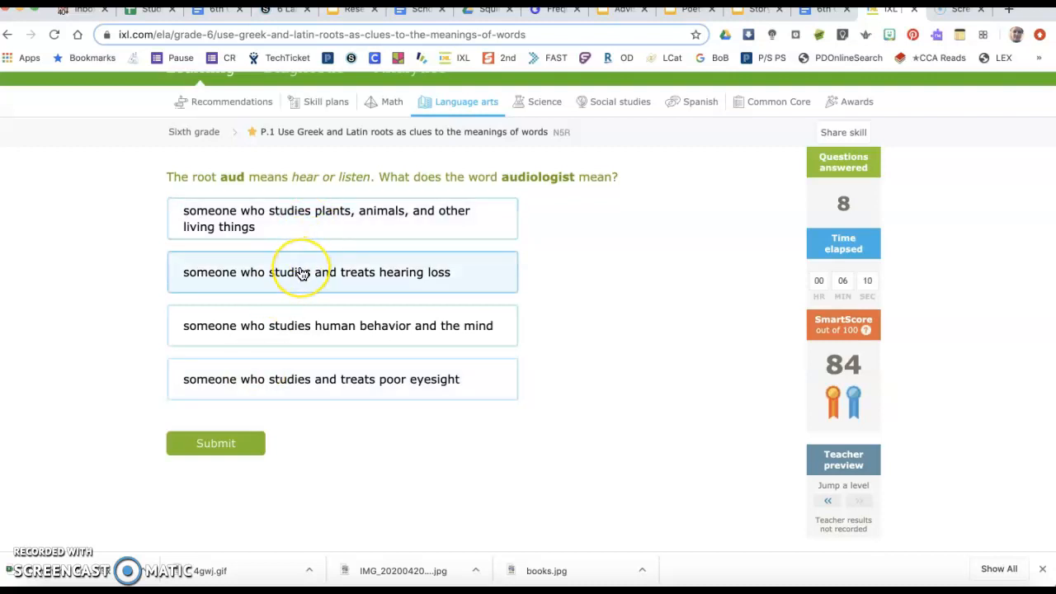
mouse_move(301, 272)
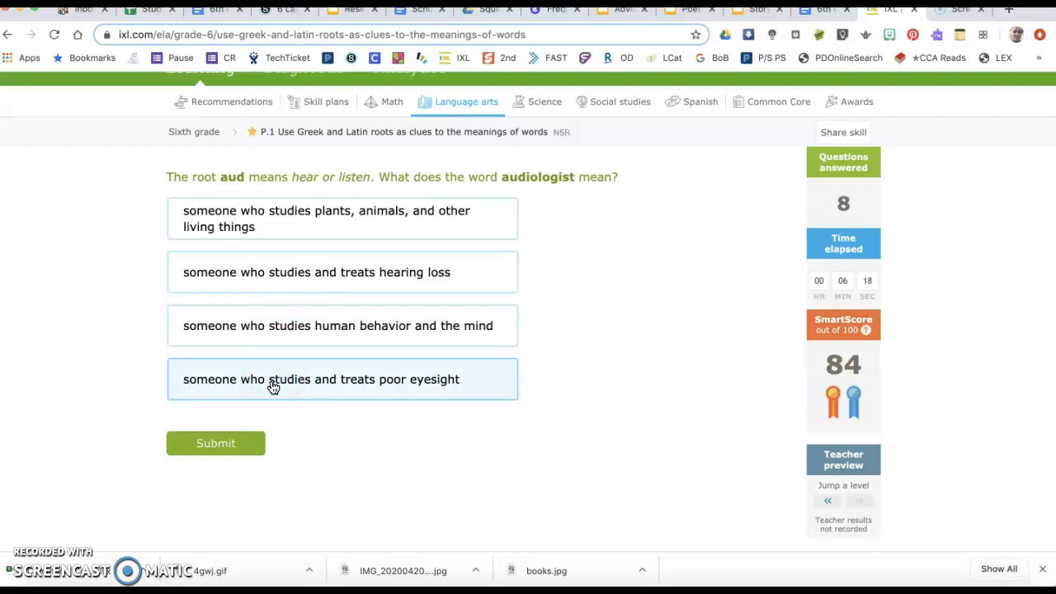
mouse_move(358, 397)
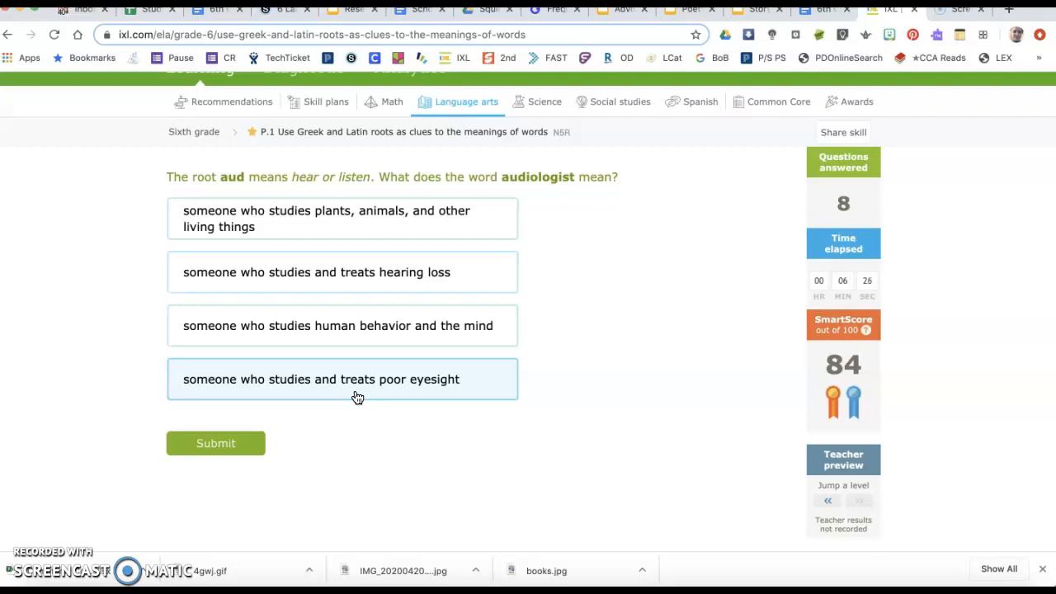
Answer audiologist with 'studies and treats hearing loss' and submit it
click(343, 271)
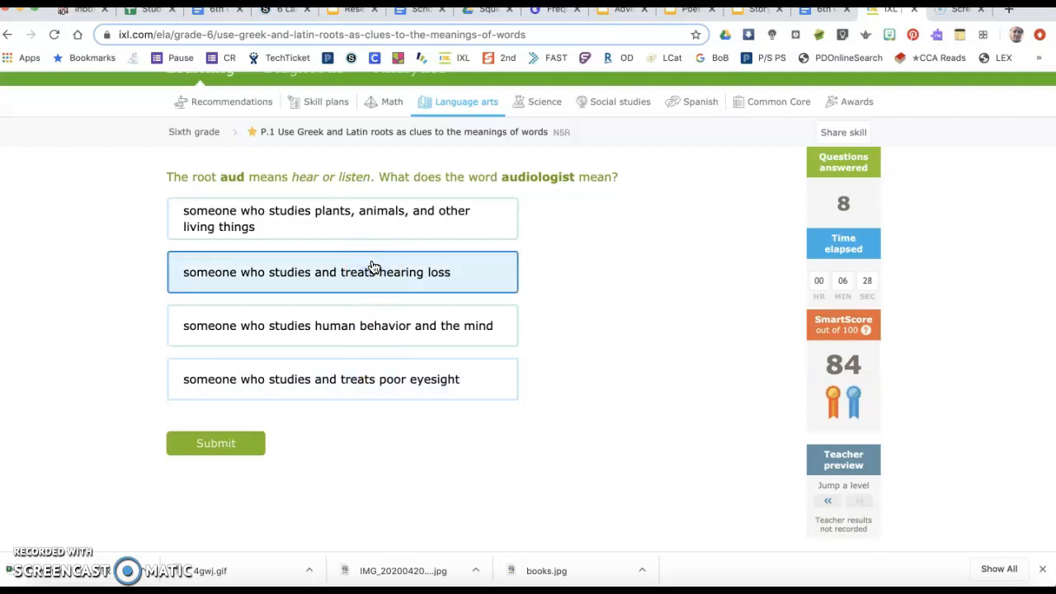
mouse_move(248, 274)
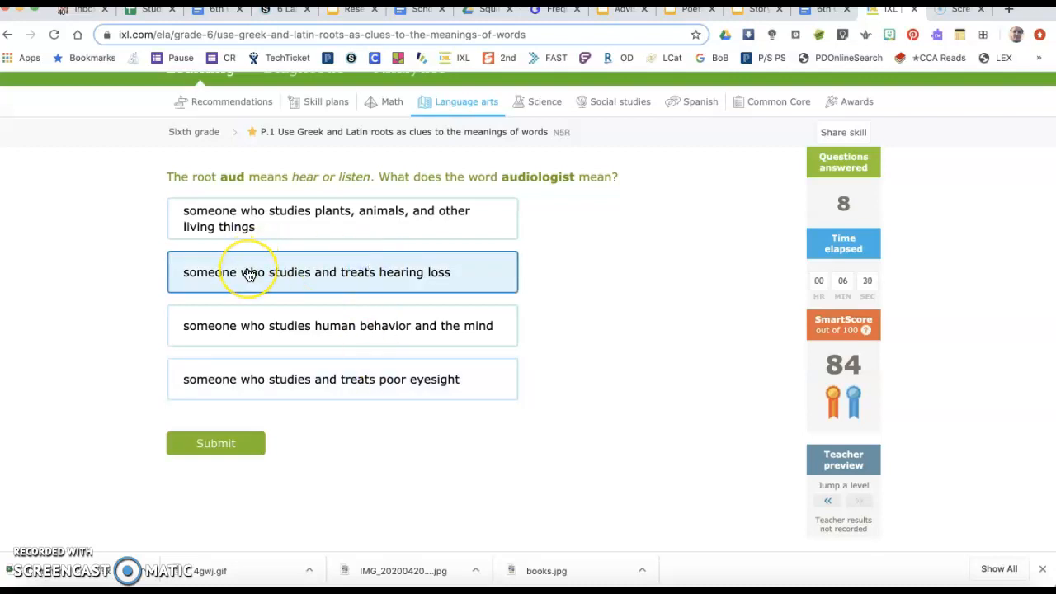
mouse_move(216, 443)
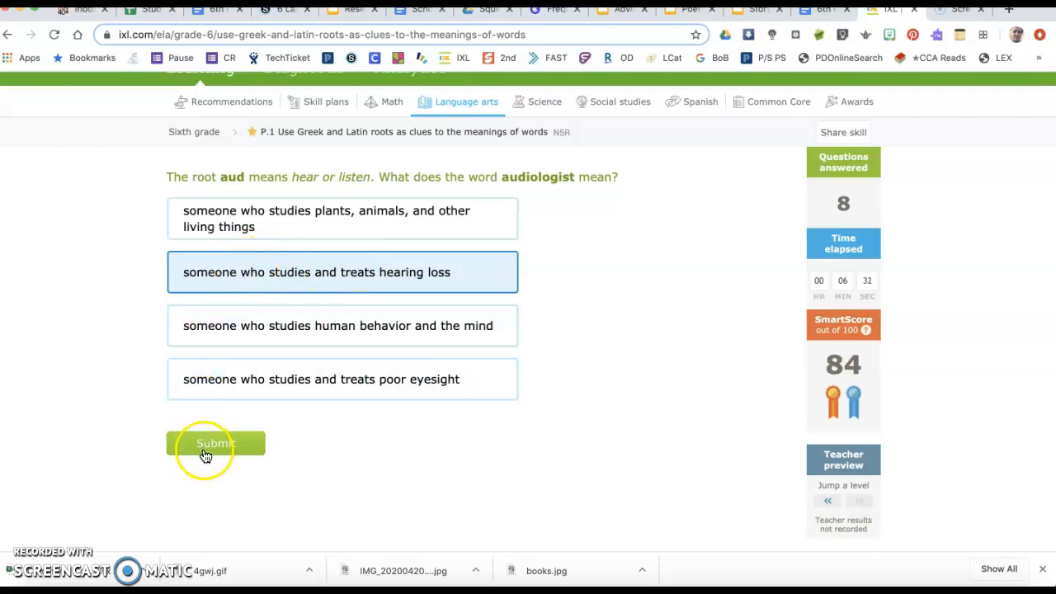
click(216, 443)
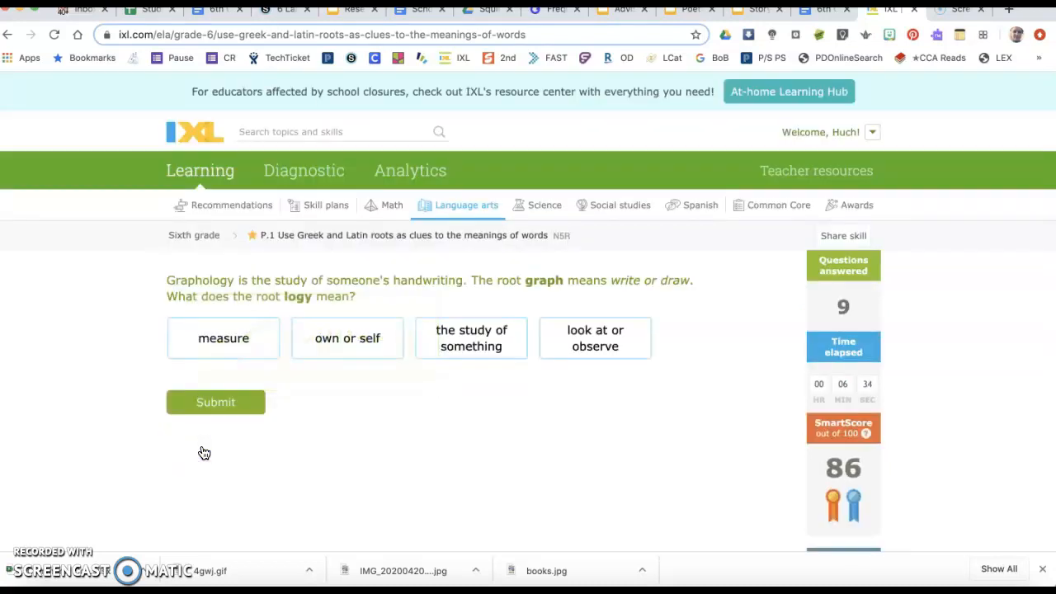
Submit 'the study of something' as the meaning of logy
scroll(down, 3)
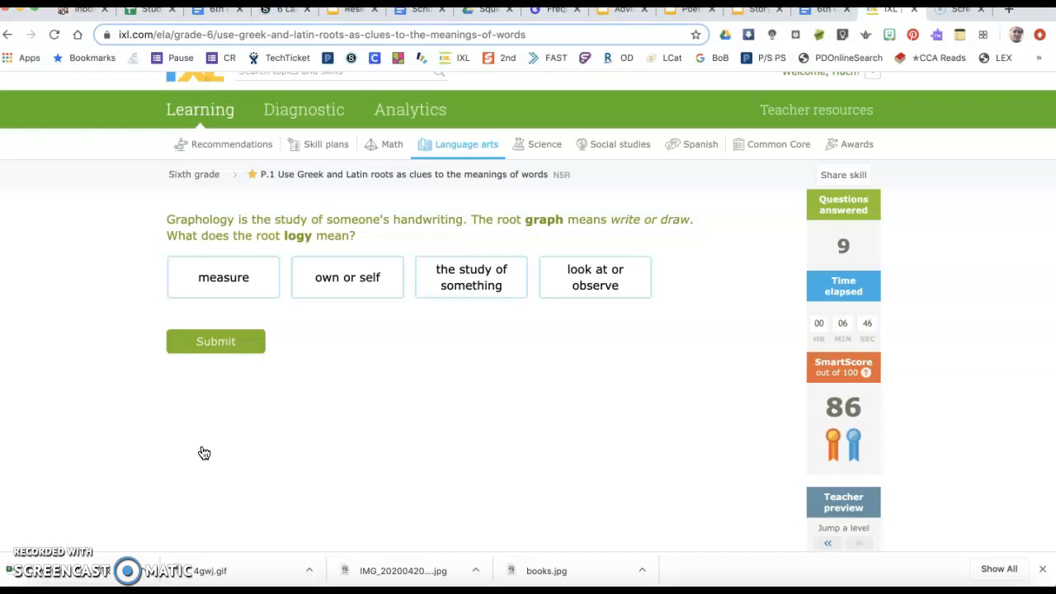
mouse_move(239, 340)
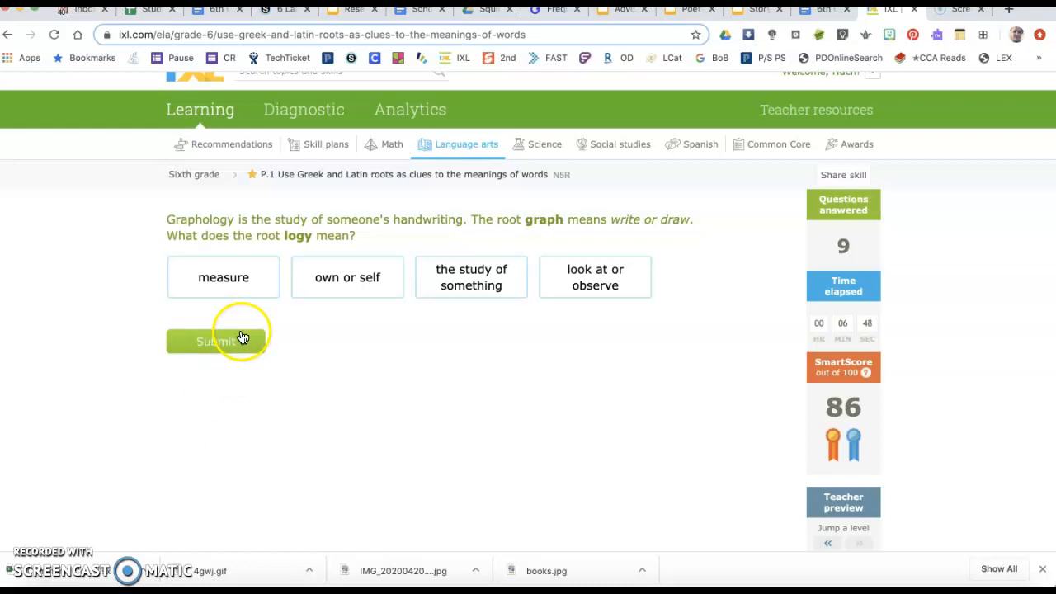
mouse_move(251, 224)
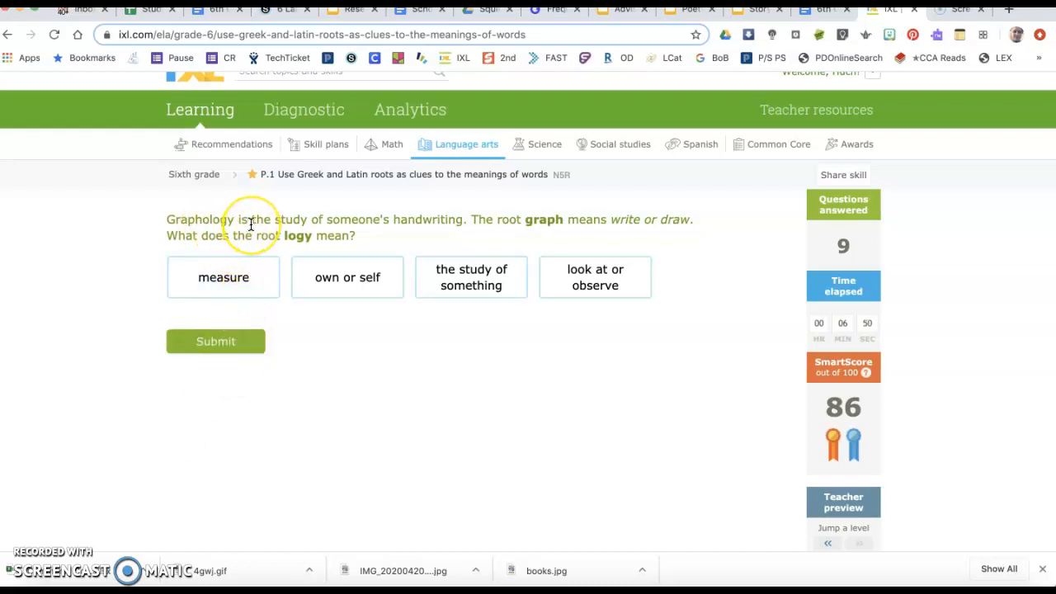
mouse_move(417, 216)
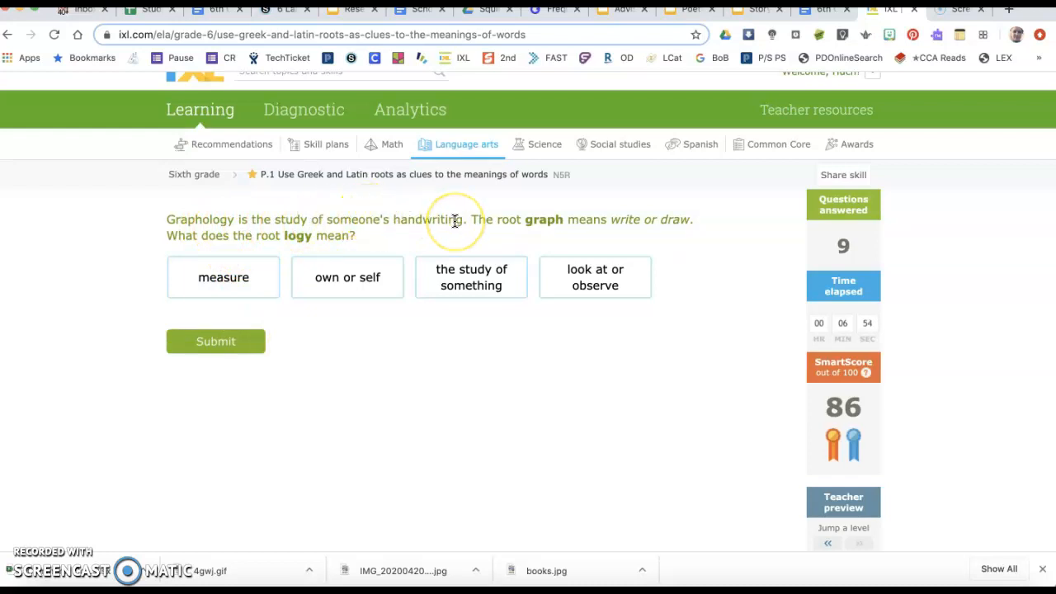
mouse_move(288, 231)
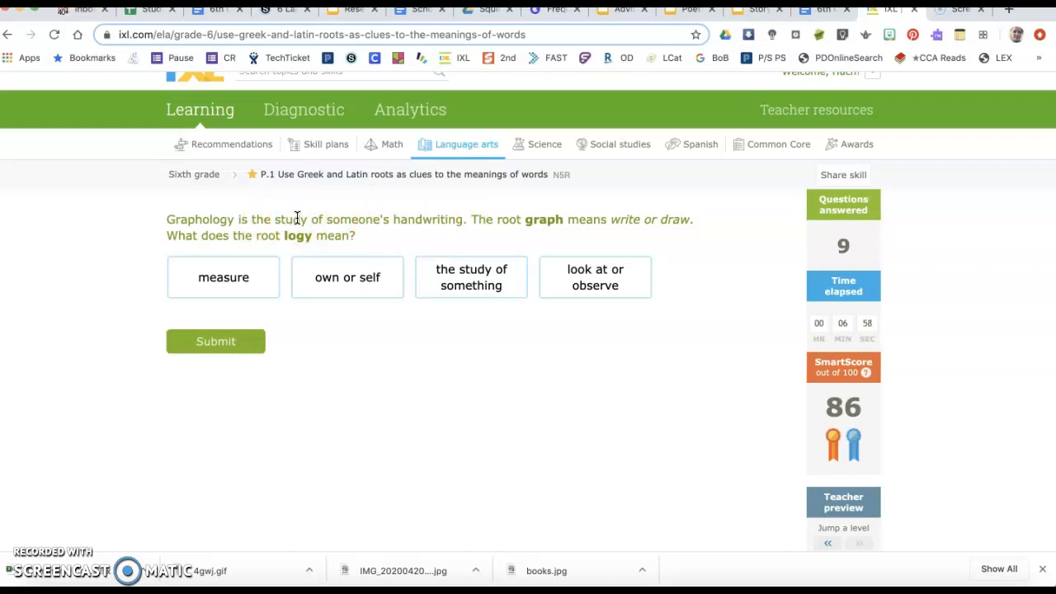
click(471, 277)
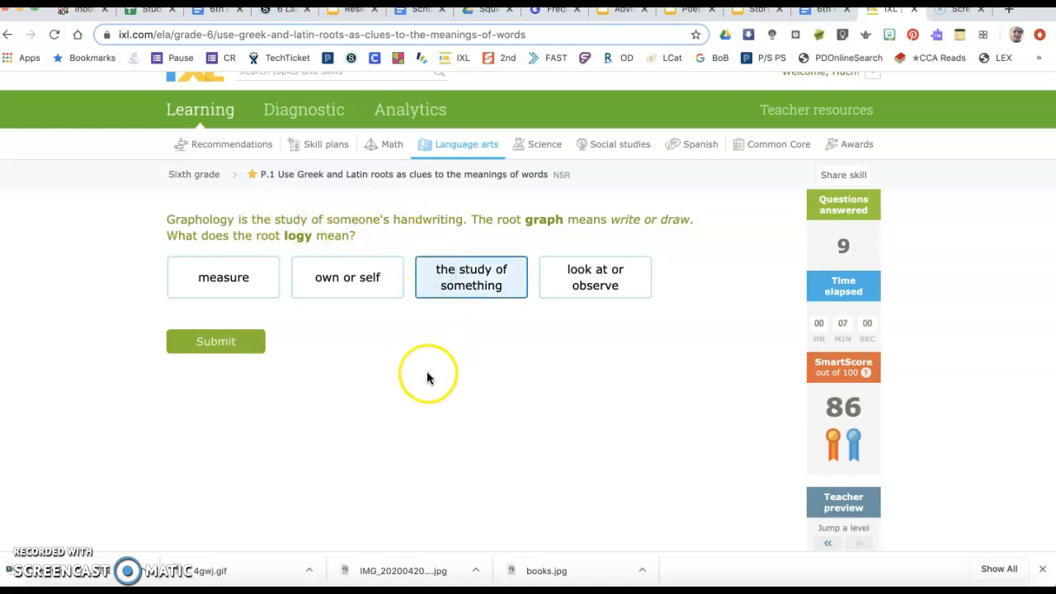
click(216, 340)
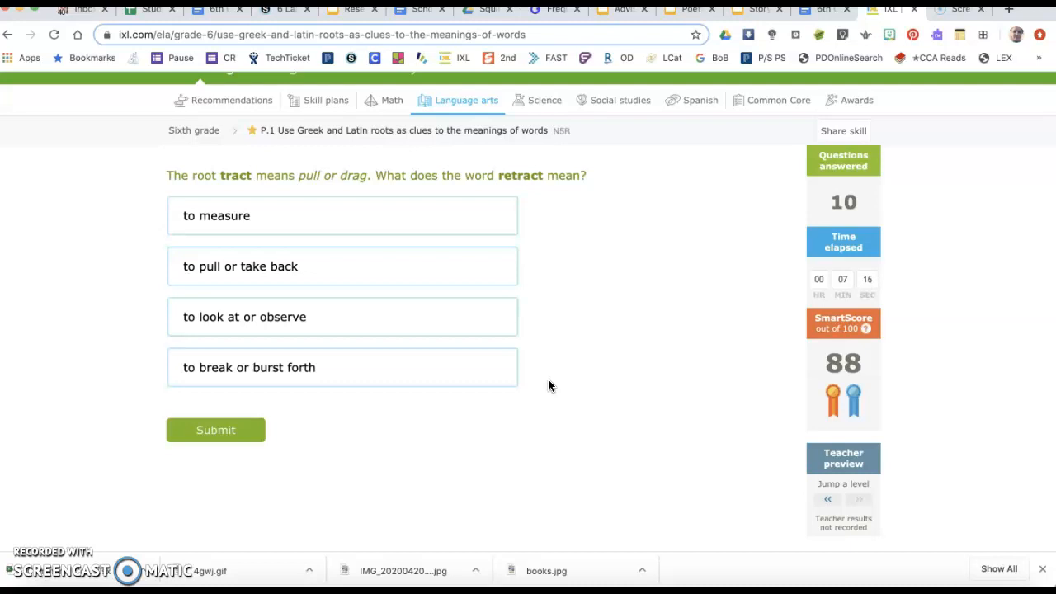
mouse_move(330, 179)
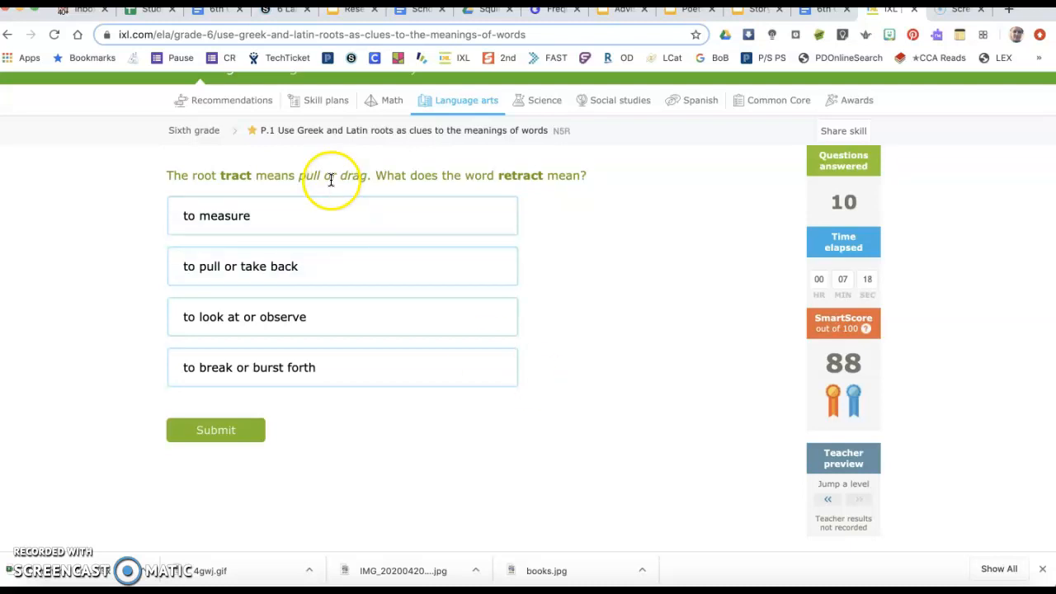
Submit 'to pull or take back' as the meaning of retract
click(330, 266)
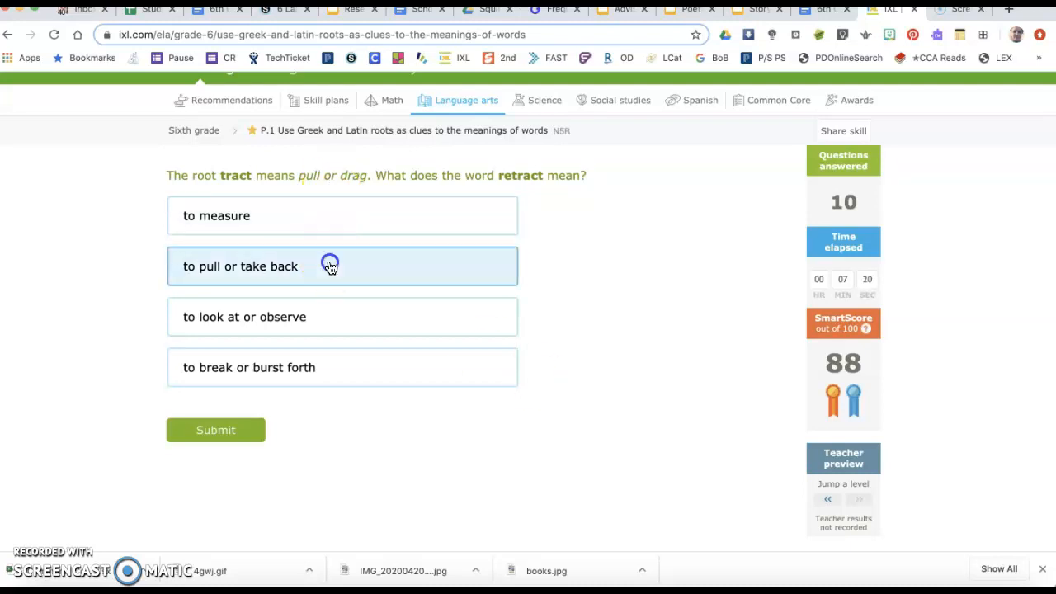
mouse_move(281, 186)
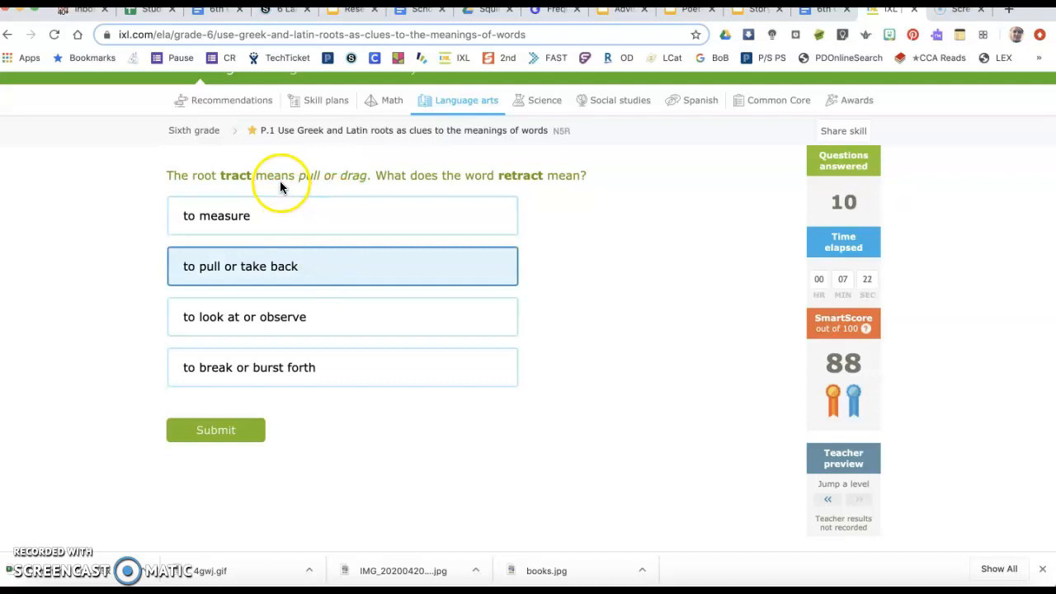
mouse_move(222, 429)
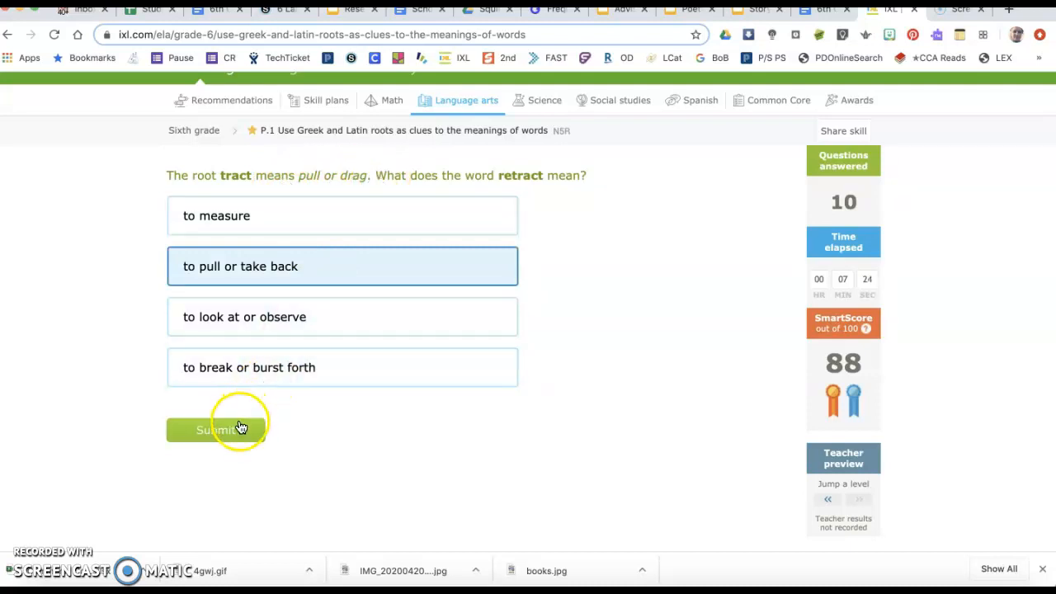
click(217, 429)
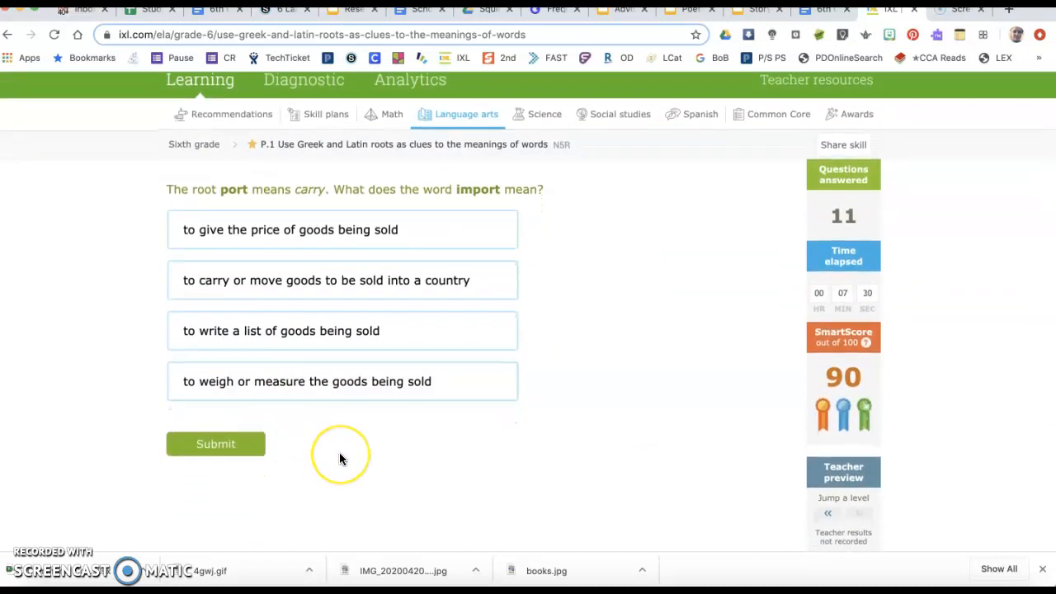
mouse_move(341, 458)
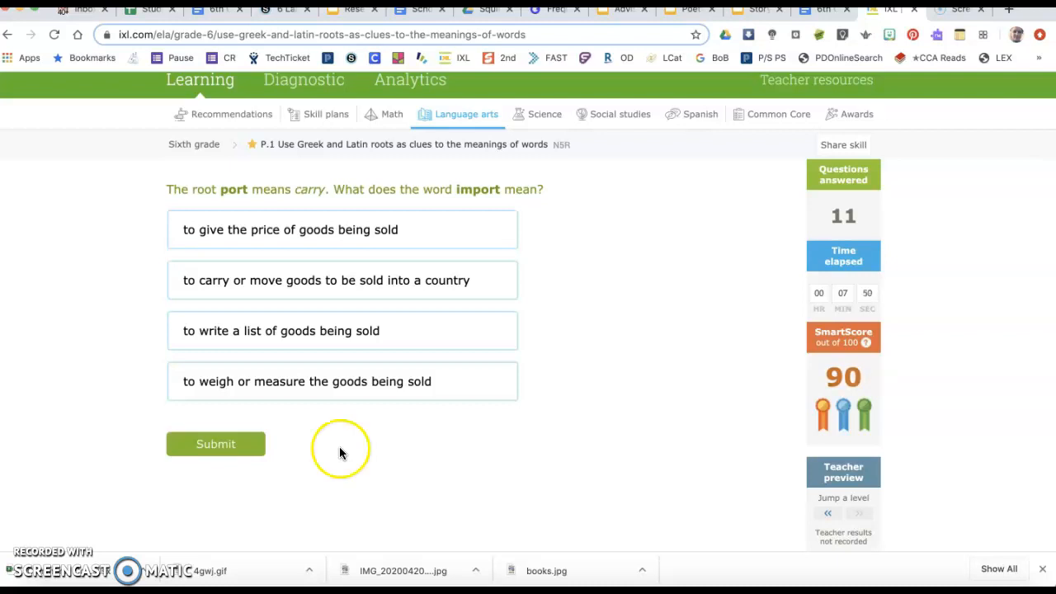
Submit the carrying-goods-into-a-country meaning for import
click(343, 280)
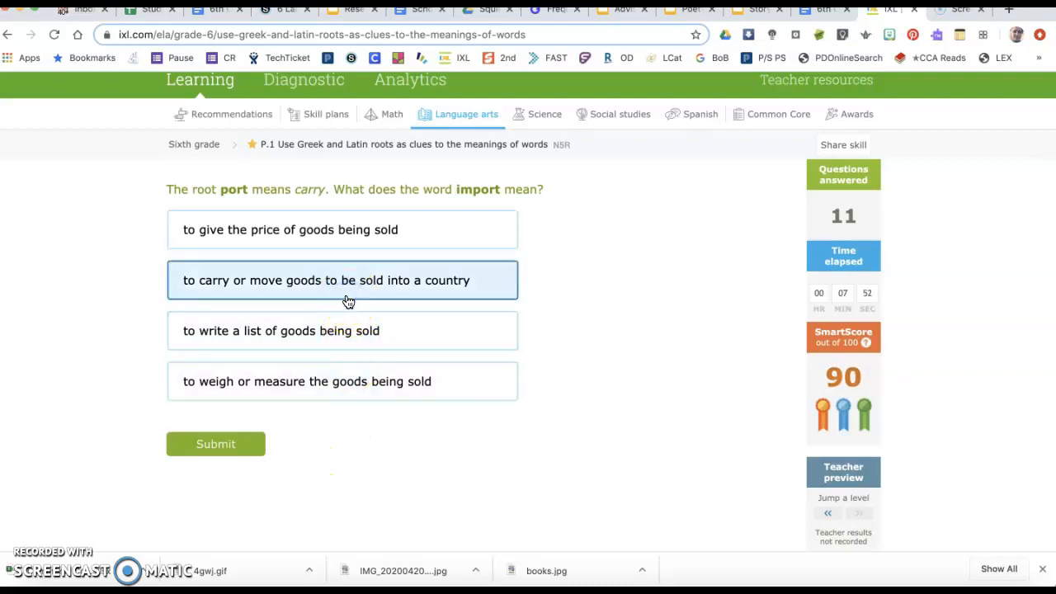
click(215, 444)
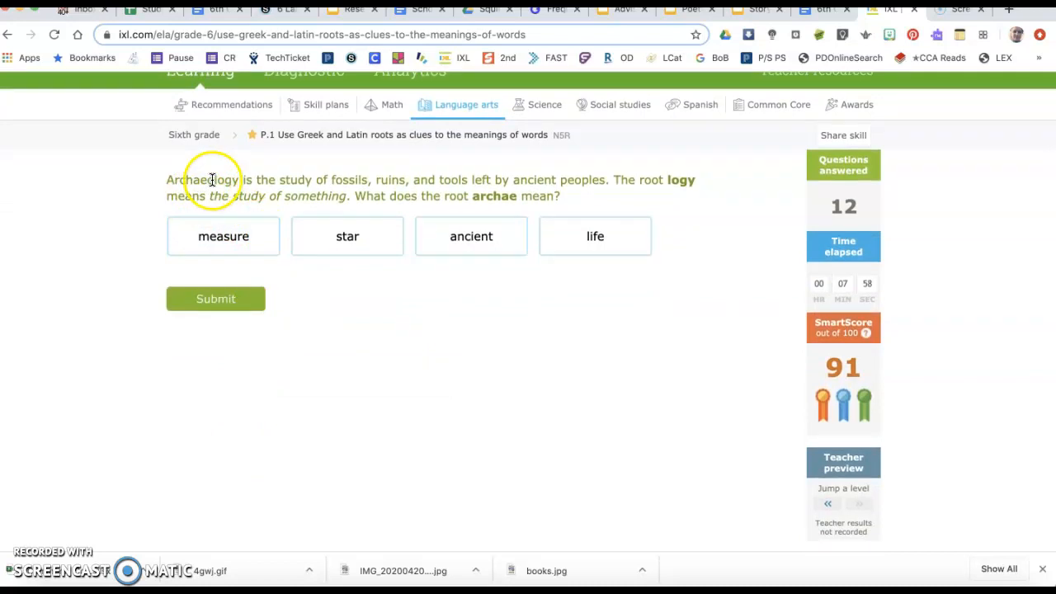
mouse_move(658, 204)
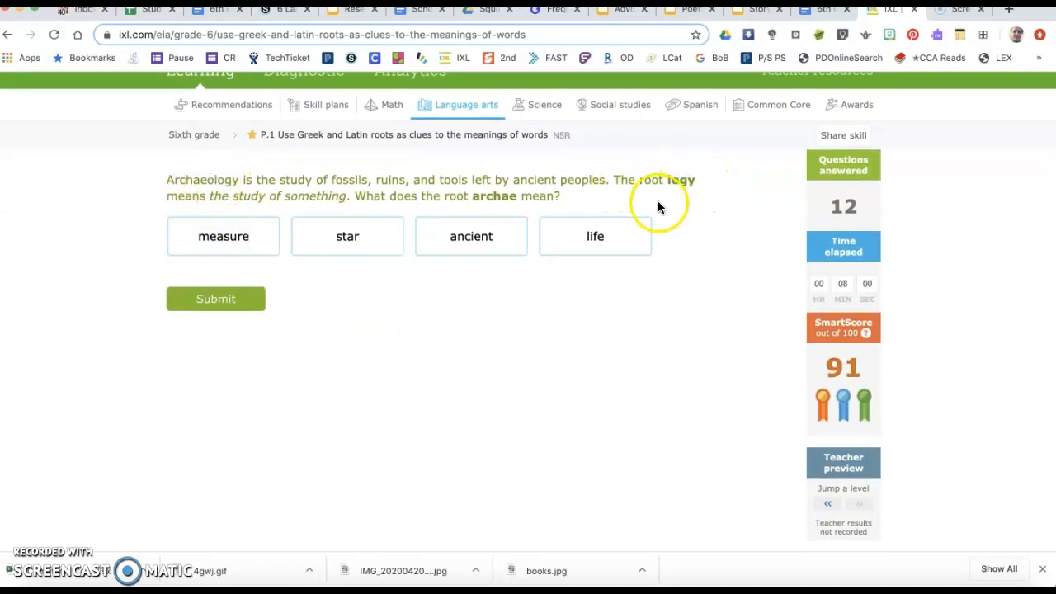
mouse_move(660, 206)
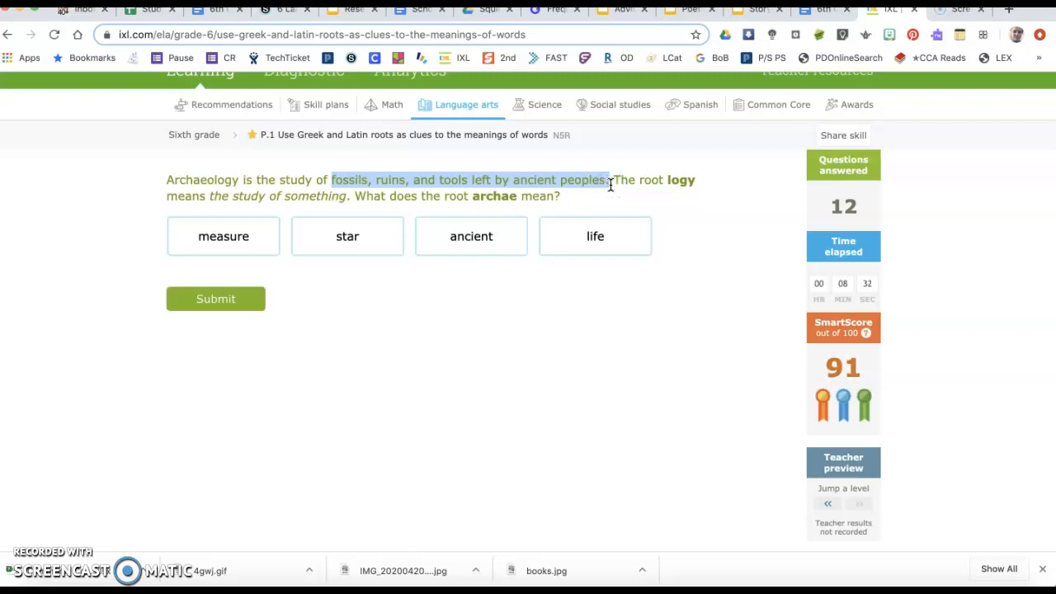
mouse_move(426, 210)
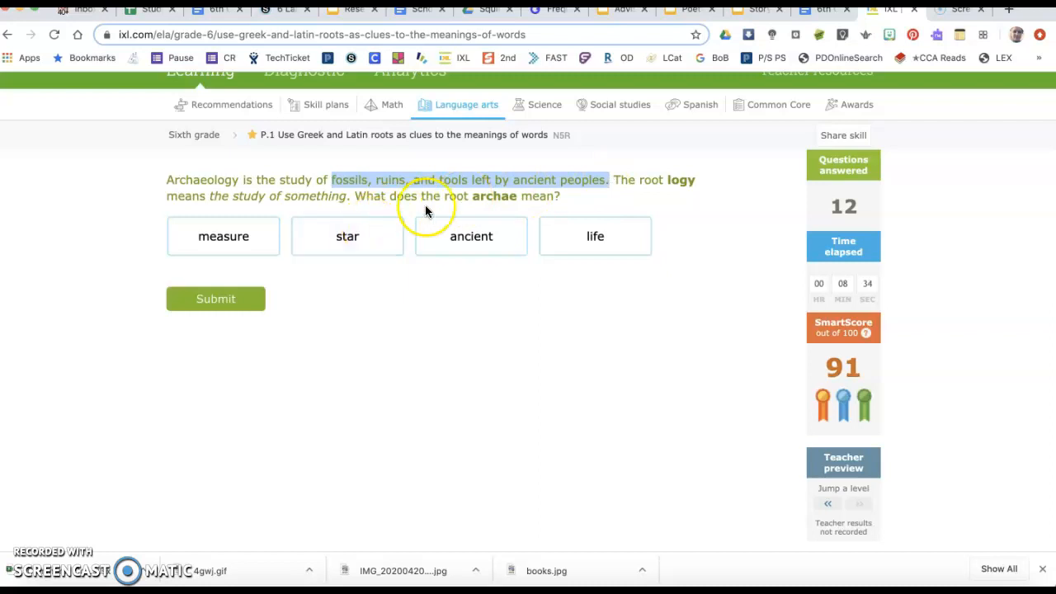
Submit 'ancient' as the meaning of archae in Archaeology
click(223, 235)
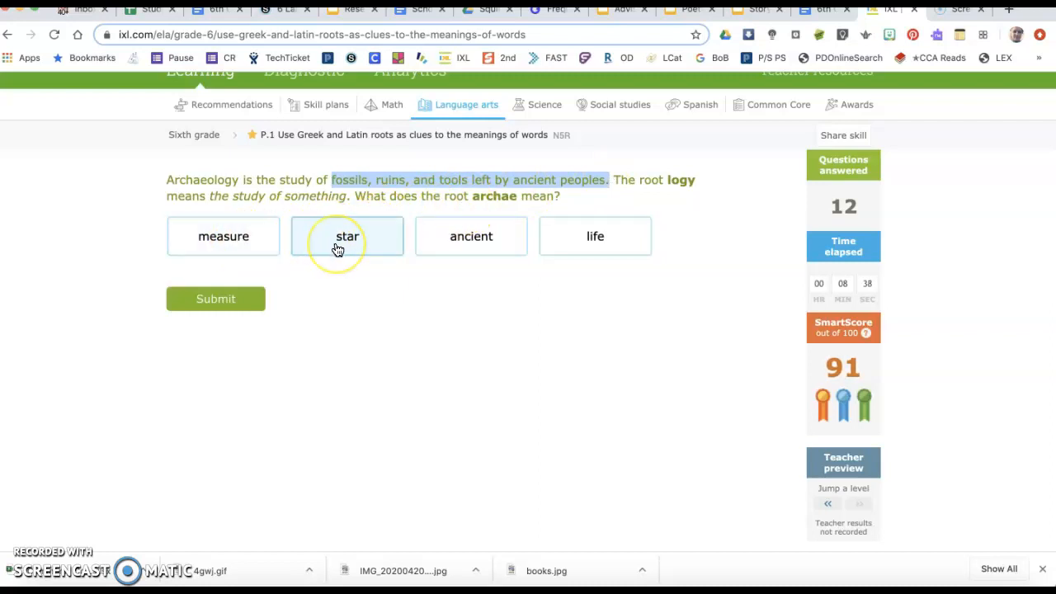
click(471, 235)
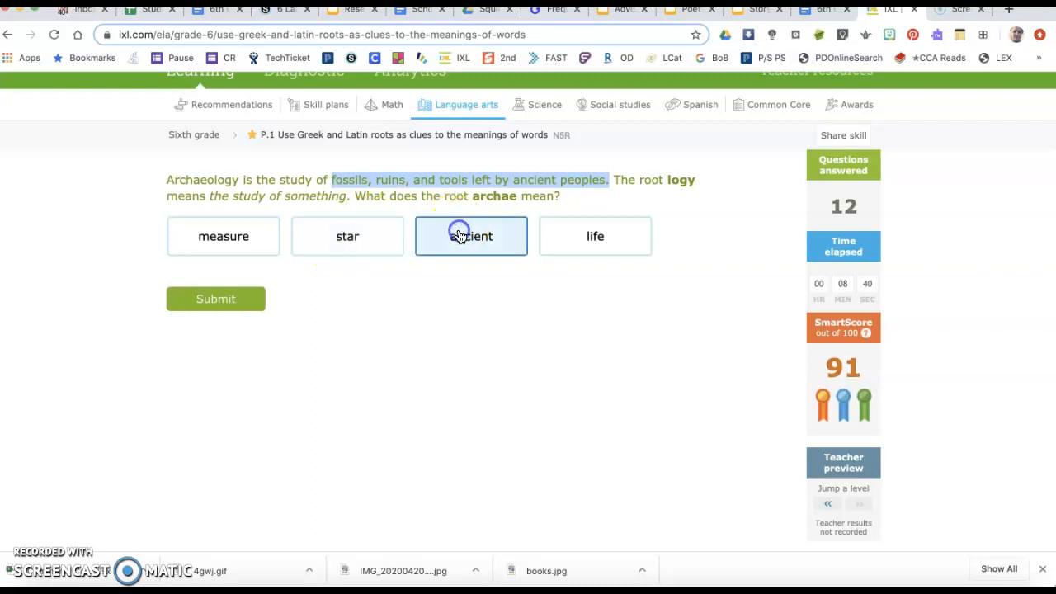
click(471, 236)
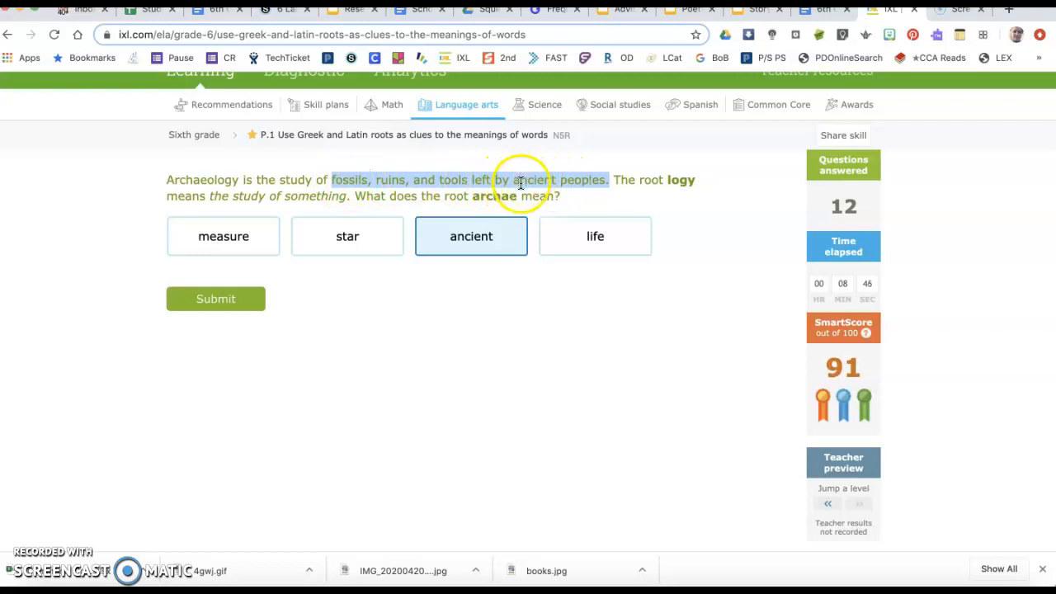
click(215, 299)
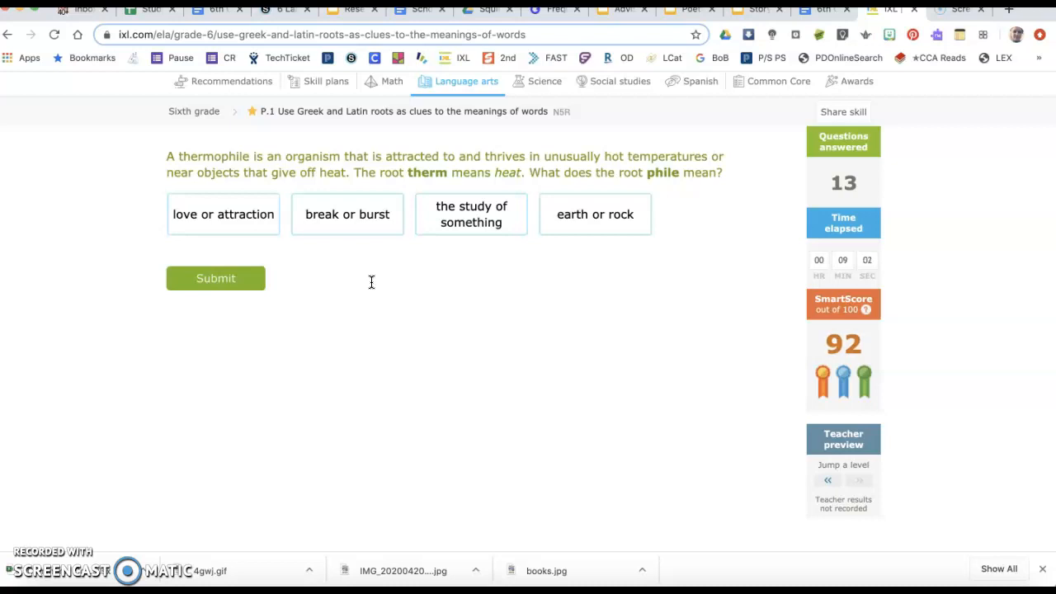
mouse_move(490, 154)
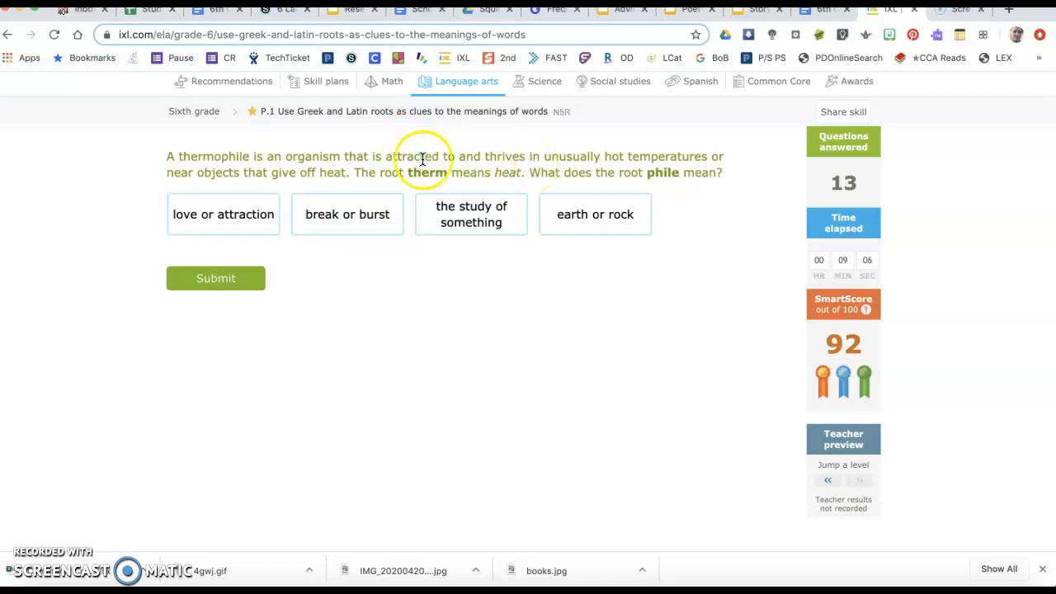
mouse_move(462, 173)
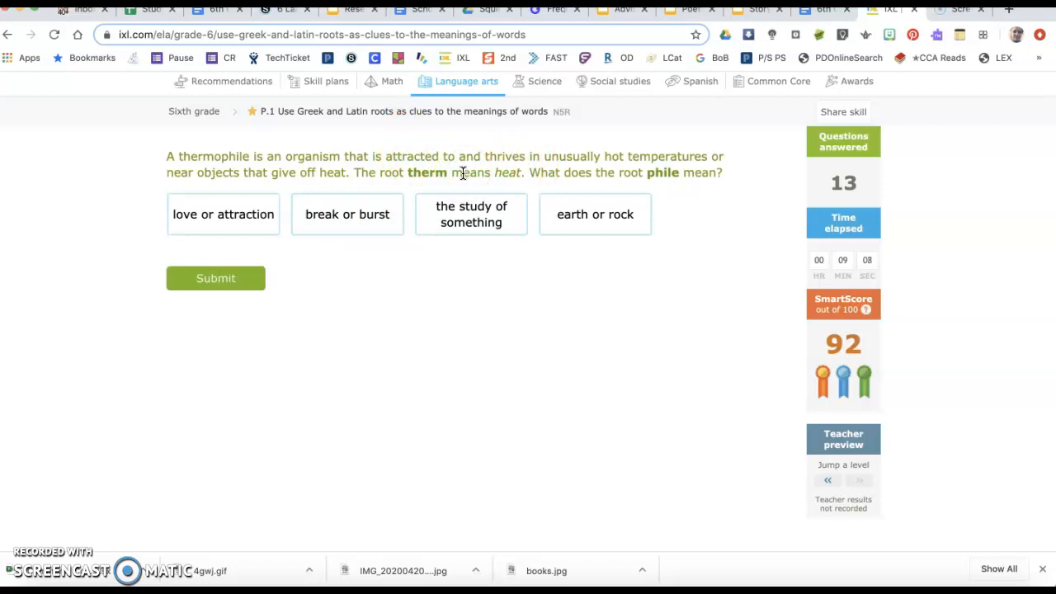
mouse_move(412, 168)
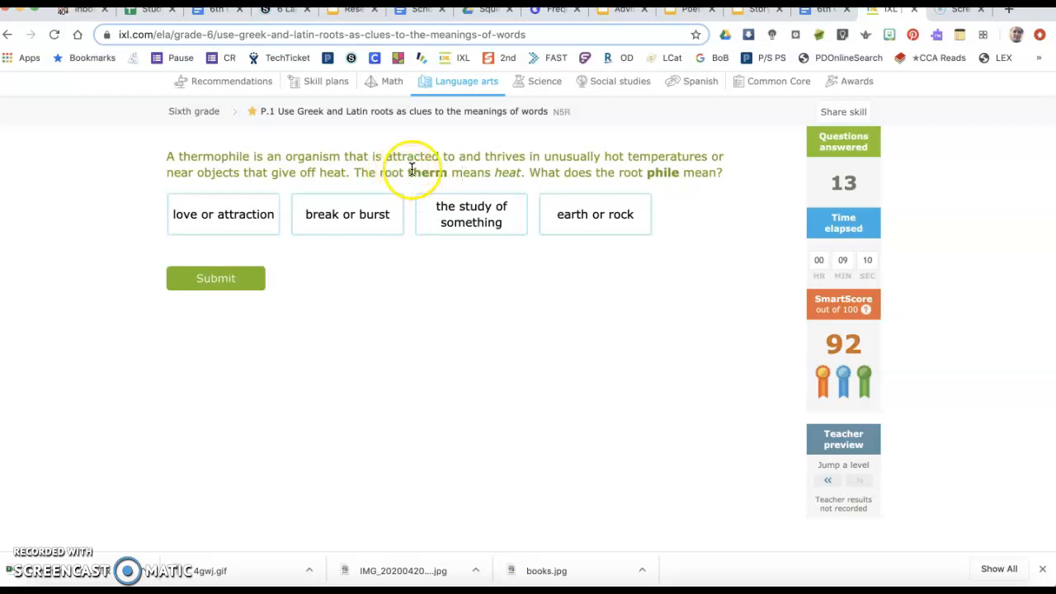
mouse_move(481, 148)
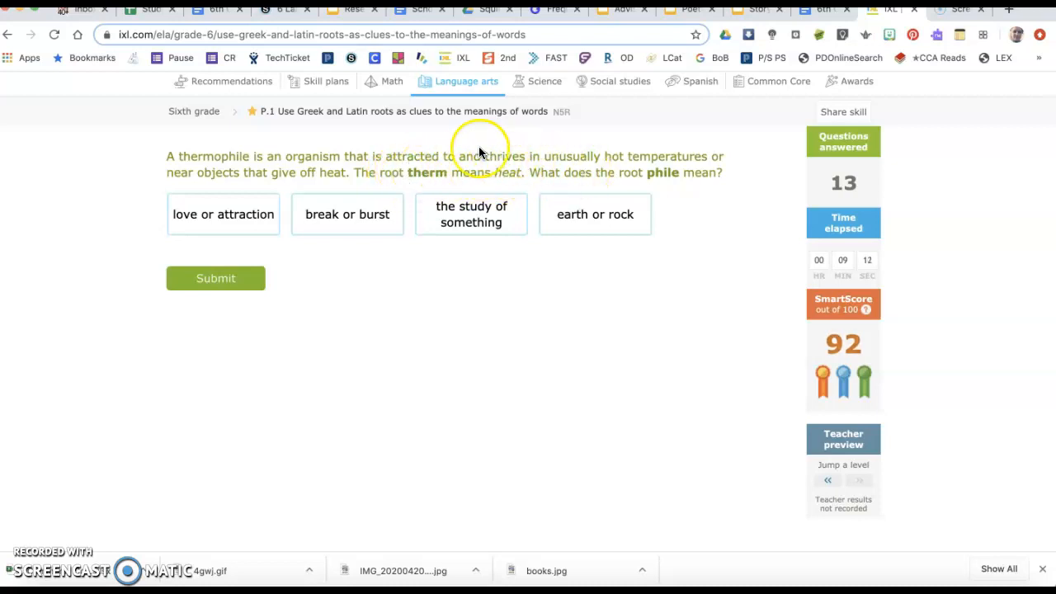
mouse_move(592, 175)
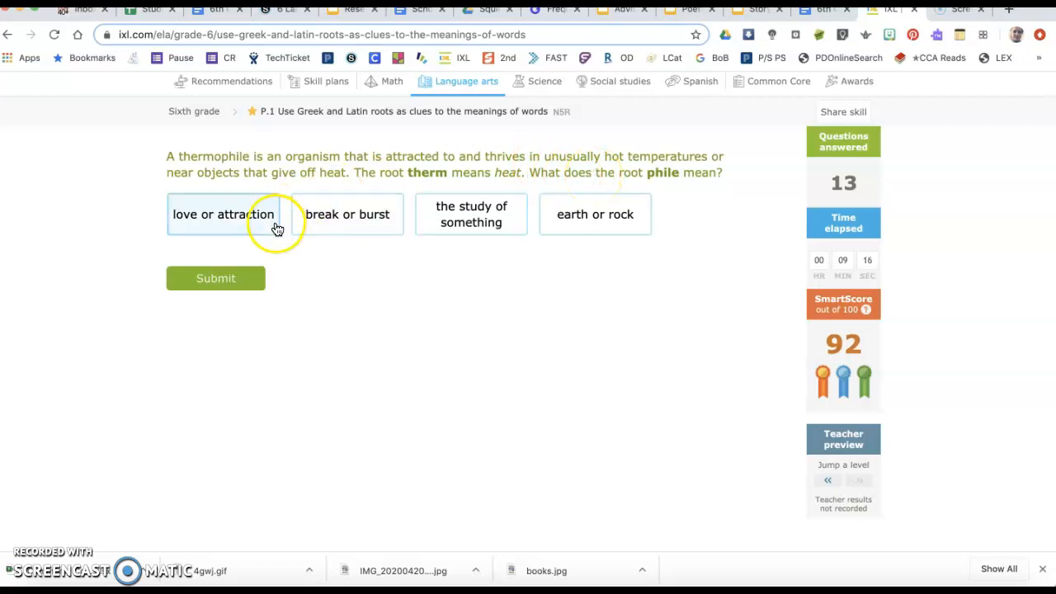
Submit 'love or attraction' as the meaning of phile
click(223, 214)
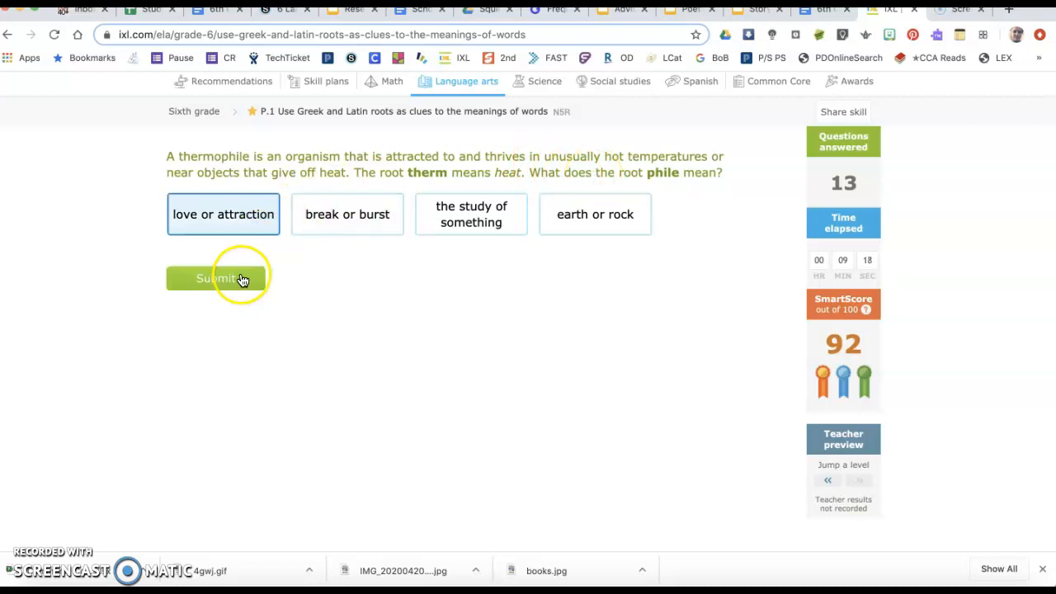
click(215, 278)
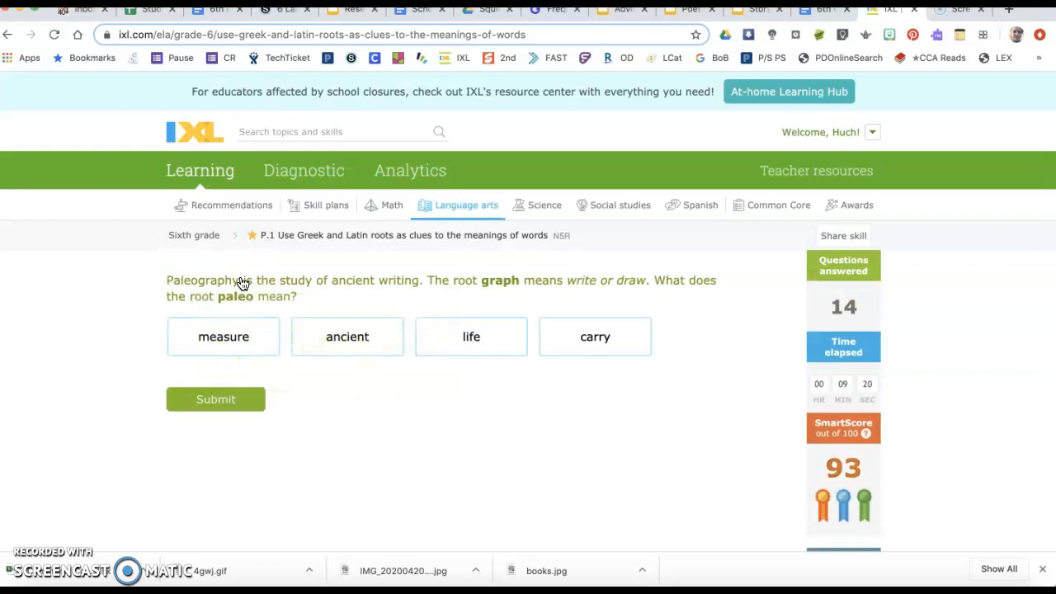
scroll(down, 3)
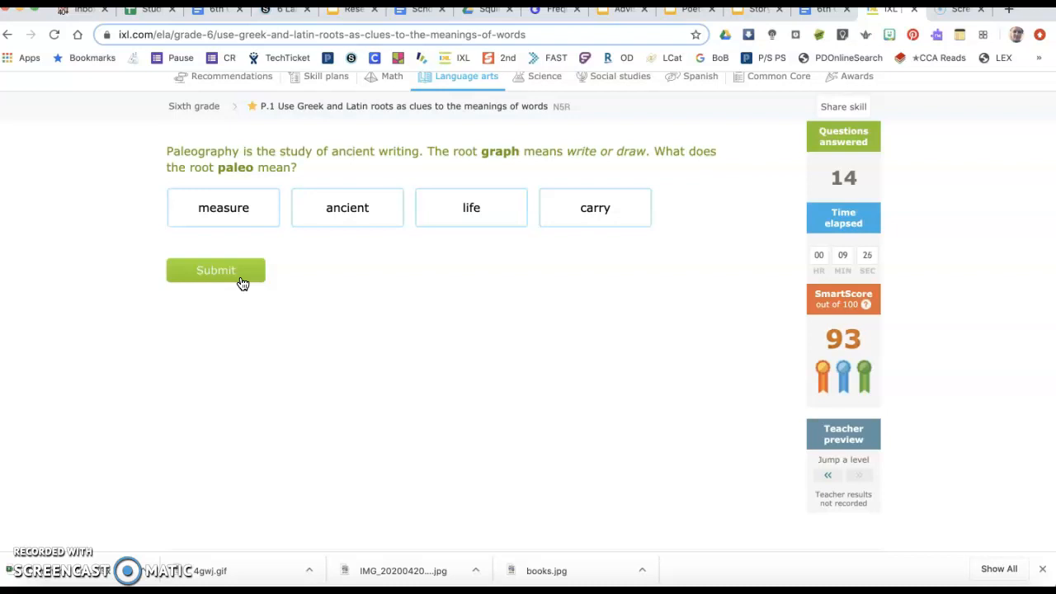
mouse_move(66, 454)
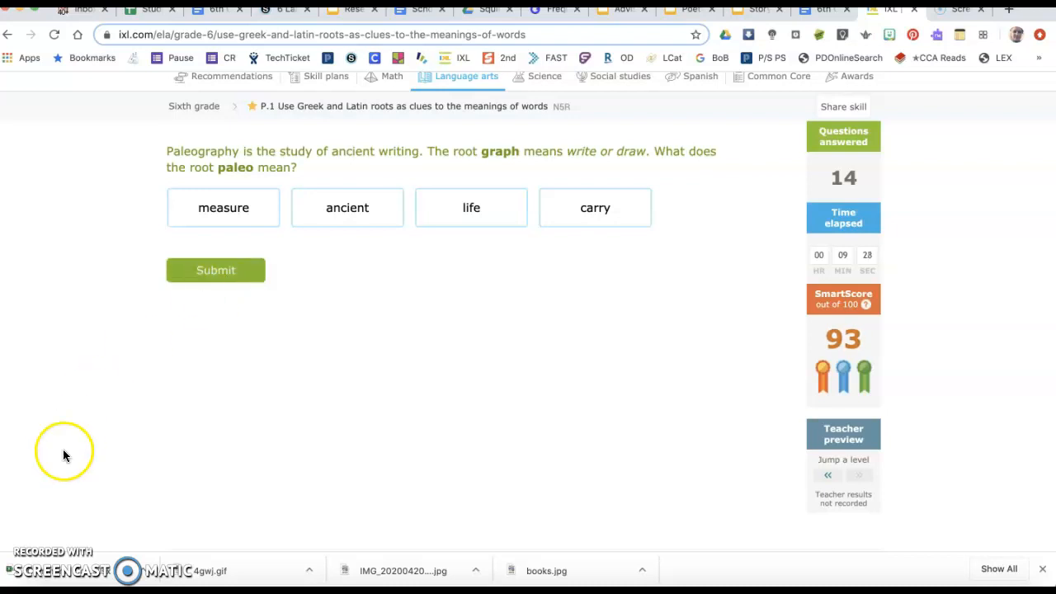
mouse_move(37, 557)
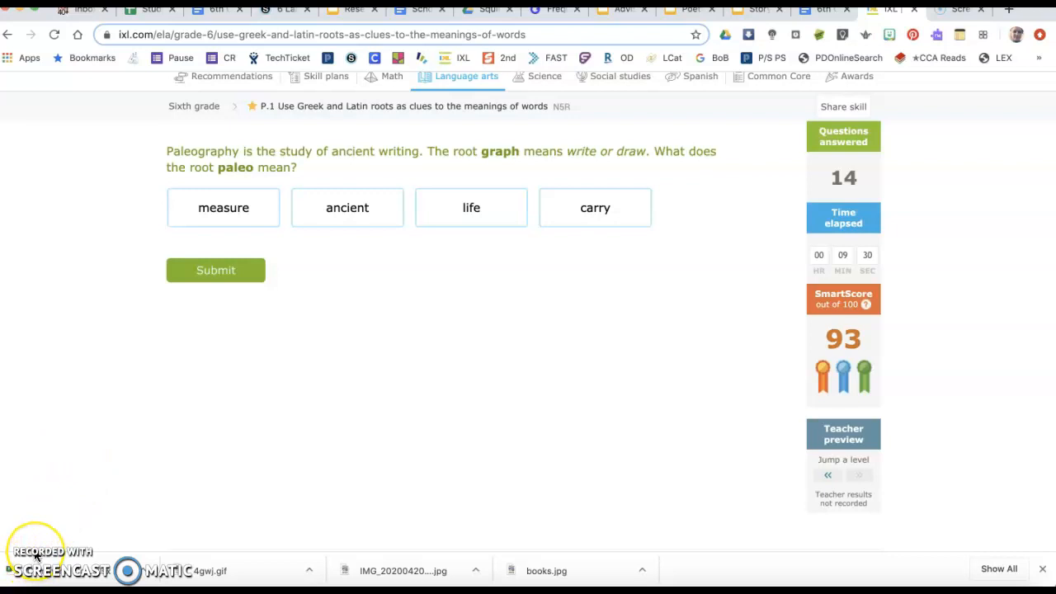